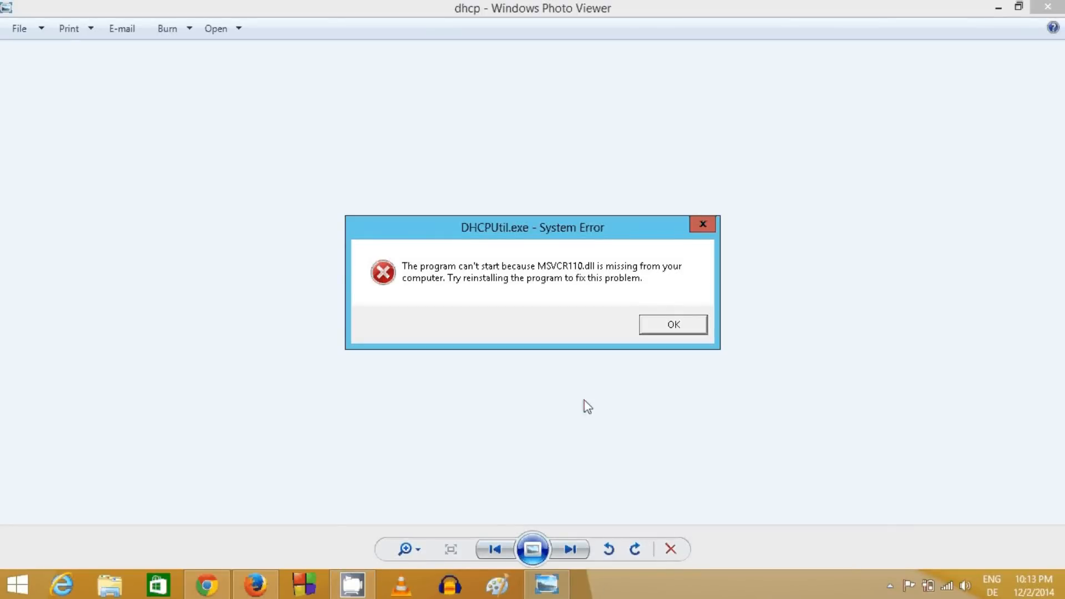
mouse_move(585, 388)
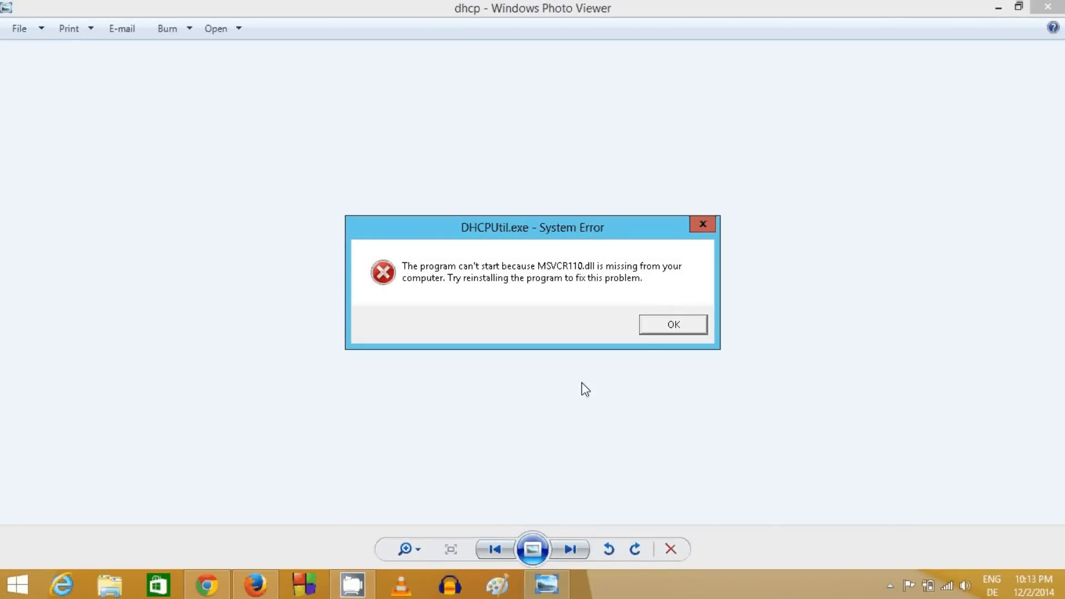
mouse_move(581, 370)
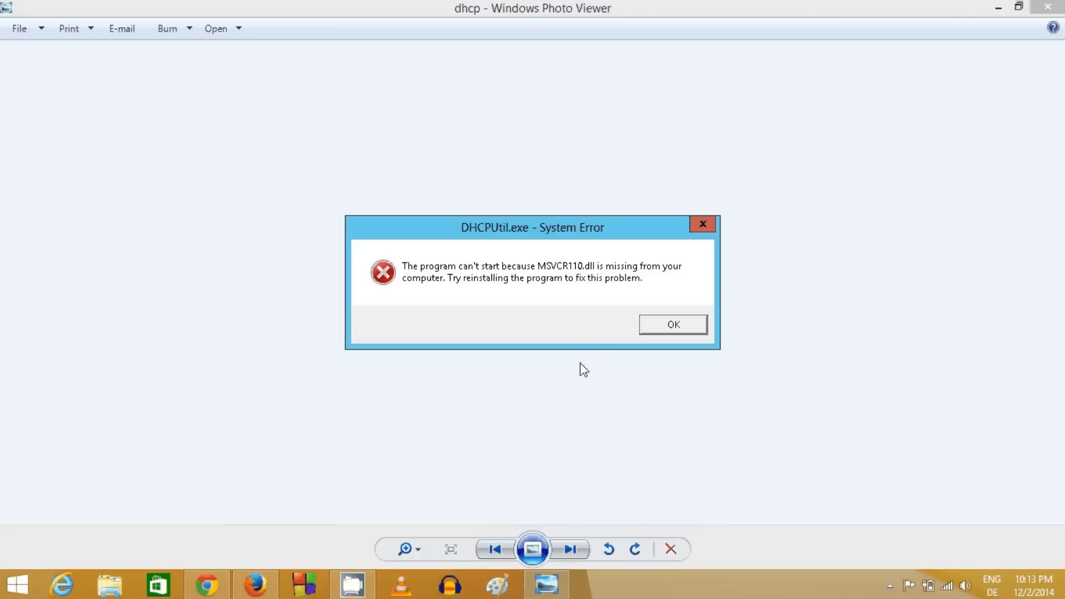
mouse_move(559, 308)
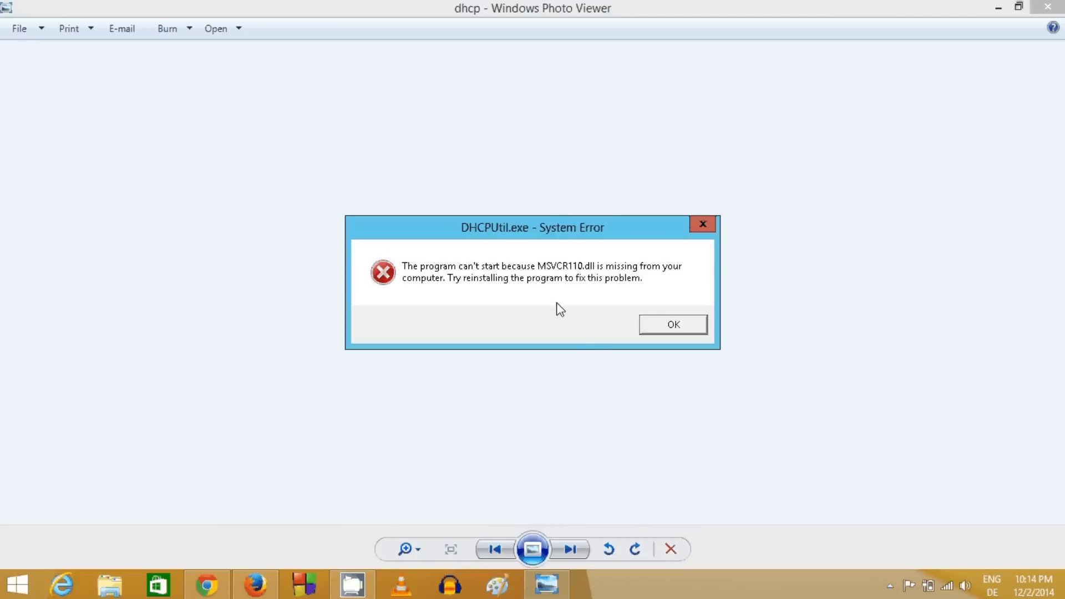
mouse_move(532, 263)
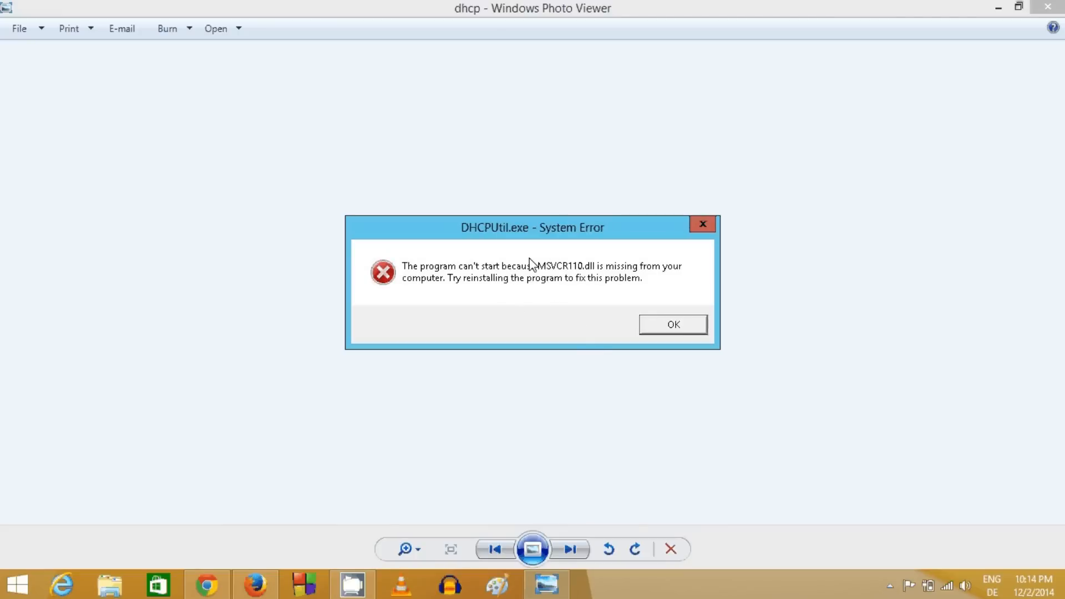
mouse_move(625, 289)
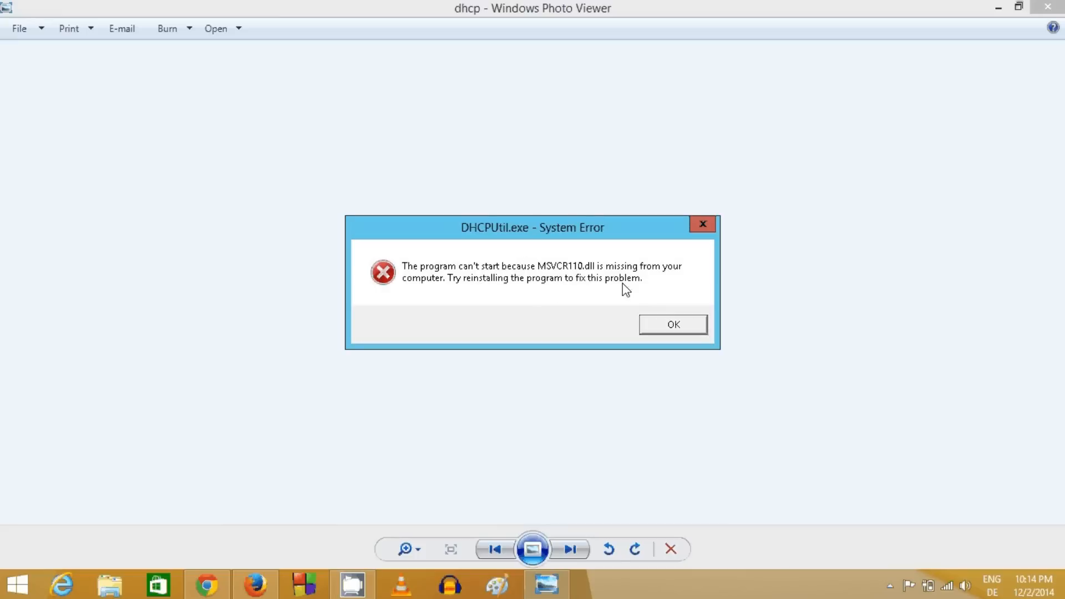
mouse_move(577, 304)
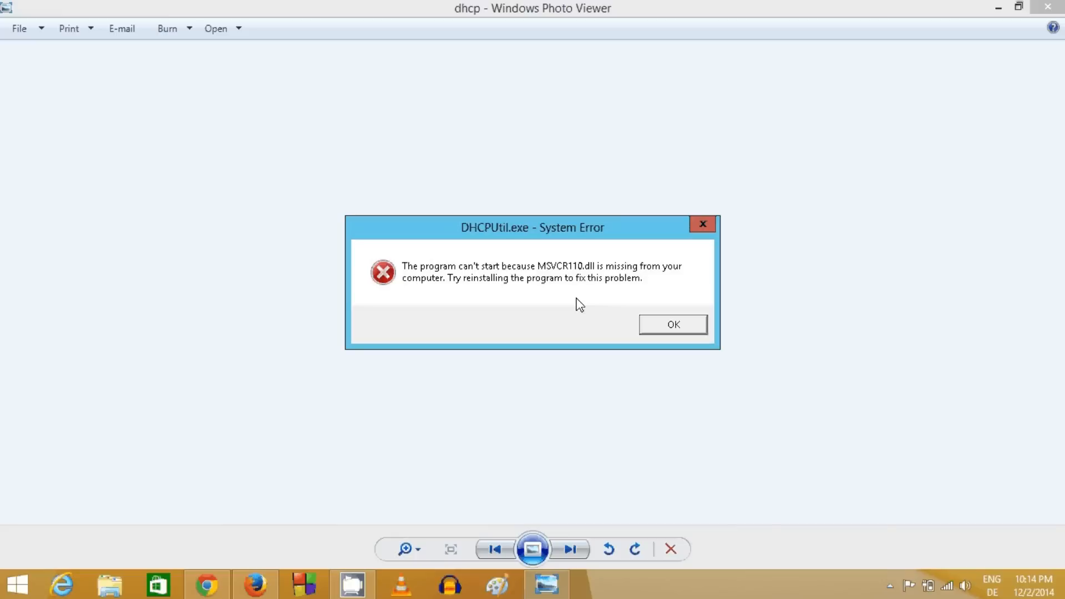
mouse_move(548, 300)
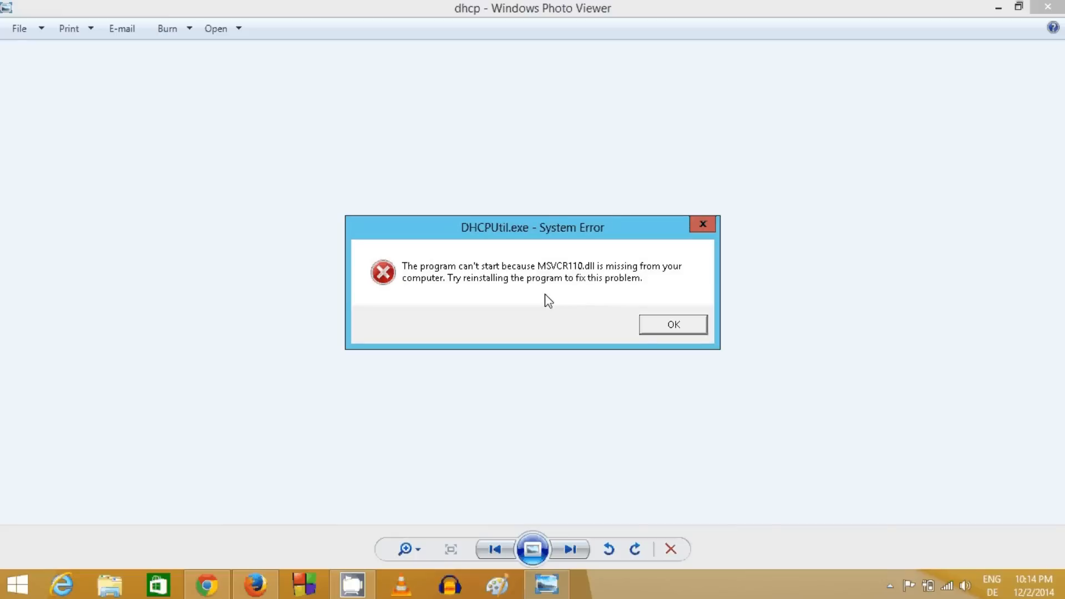
mouse_move(548, 300)
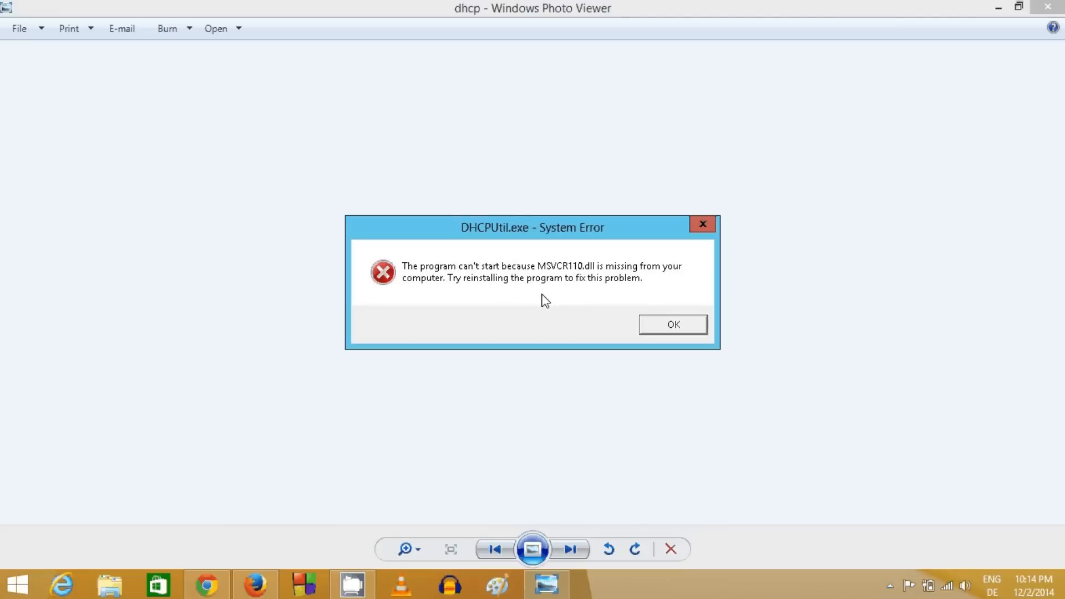
mouse_move(495, 309)
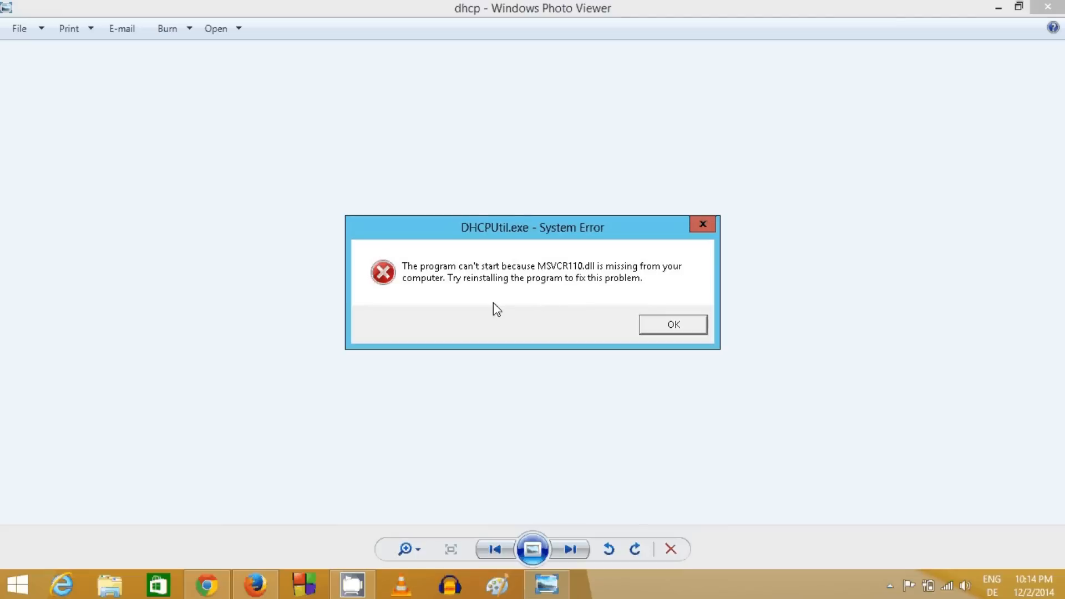
Switch to Firefox and type MSVCP110.dll into the start page's Google search box
click(254, 584)
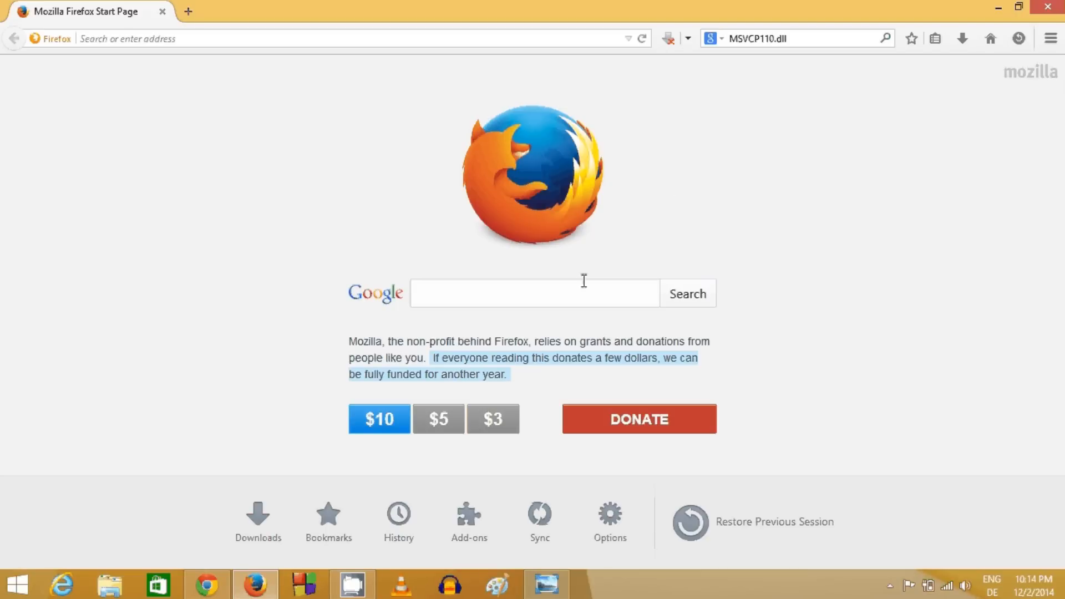
click(533, 292)
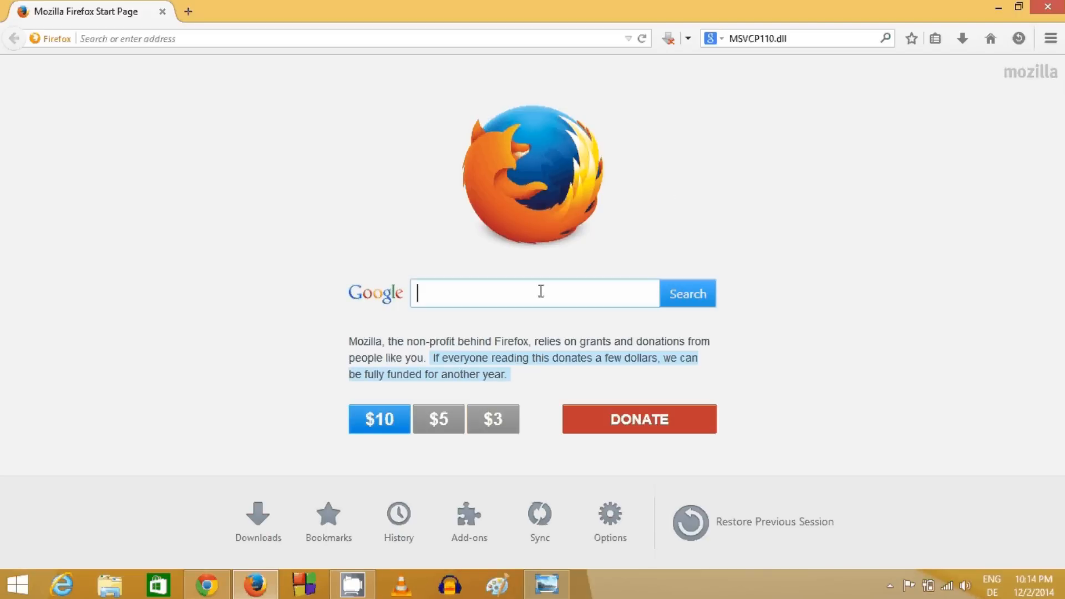
text(MSVCP110.dll)
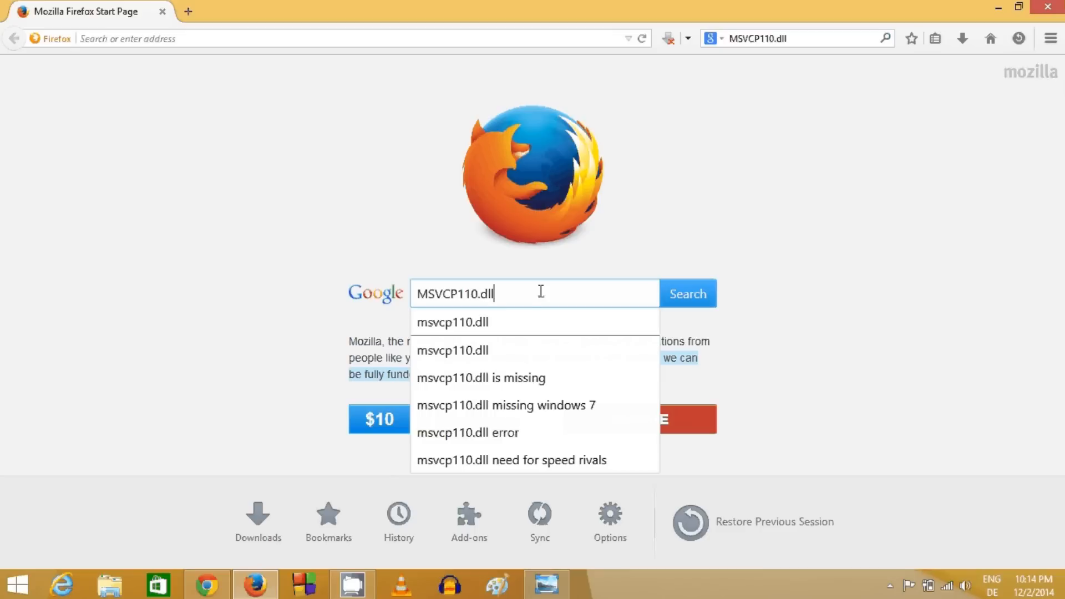
mouse_move(445, 297)
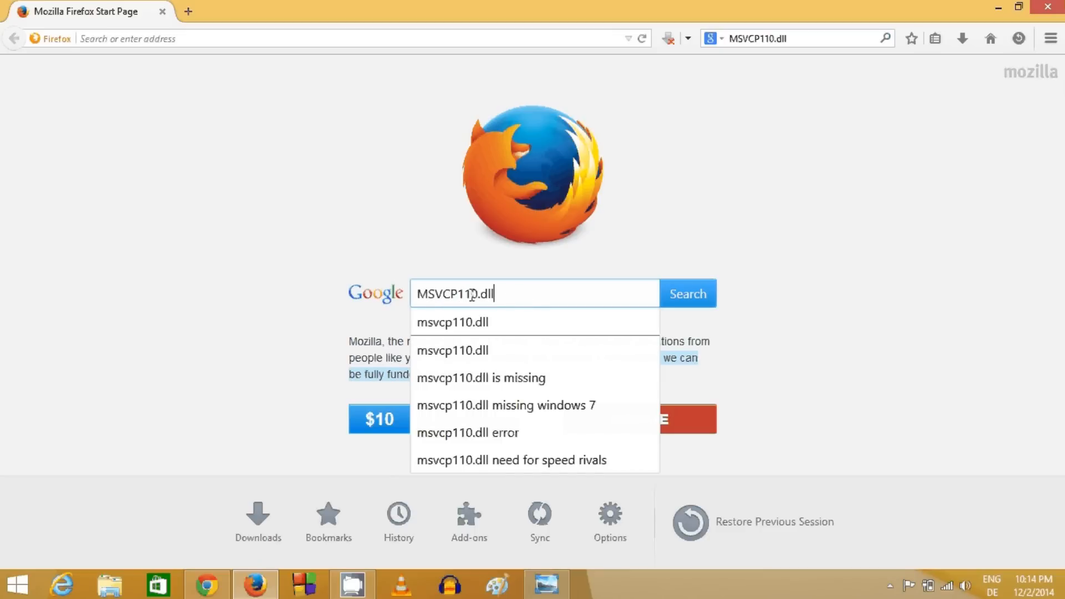
double_click(484, 293)
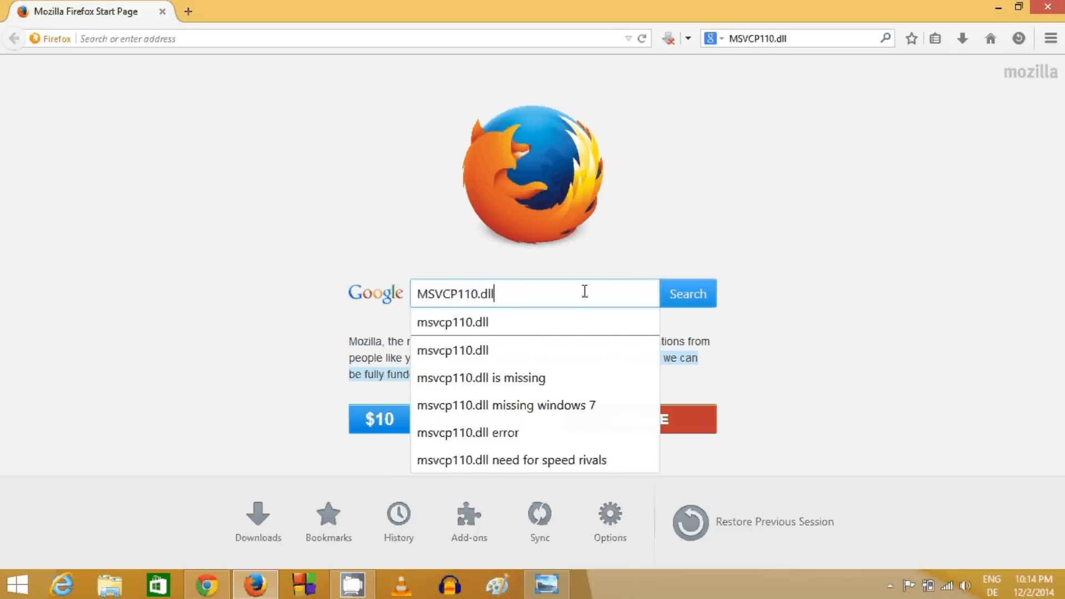
Run the Google search for MSVCP110.dll
click(686, 293)
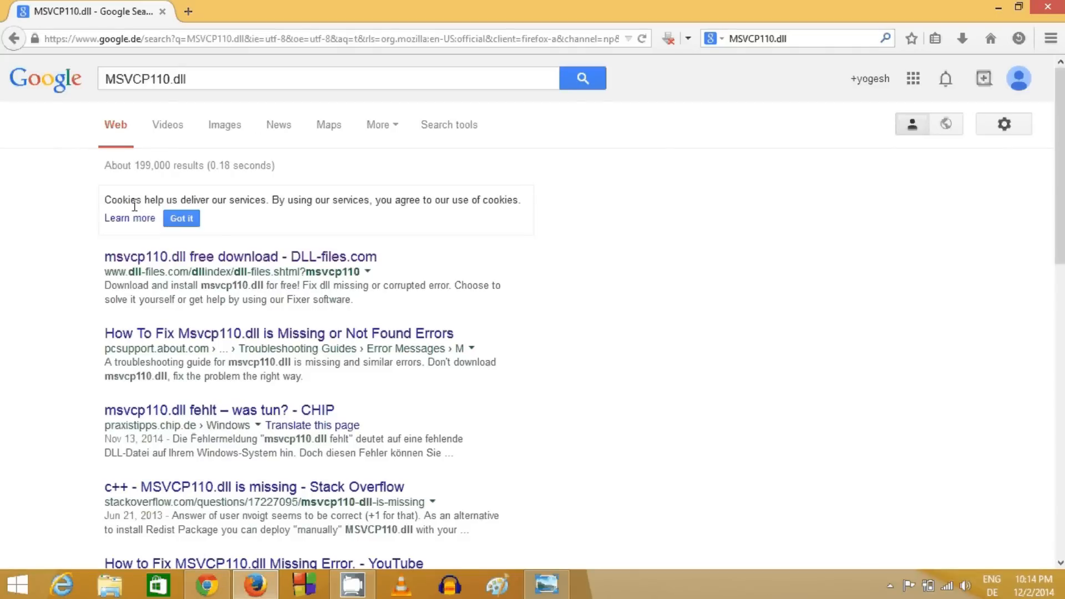
mouse_move(109, 271)
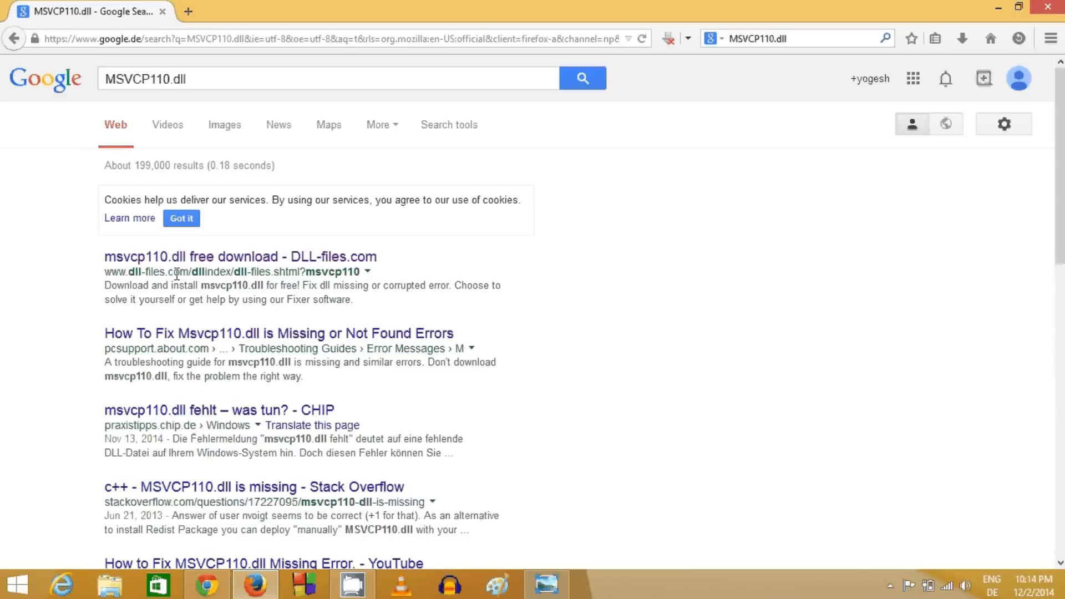
mouse_move(105, 277)
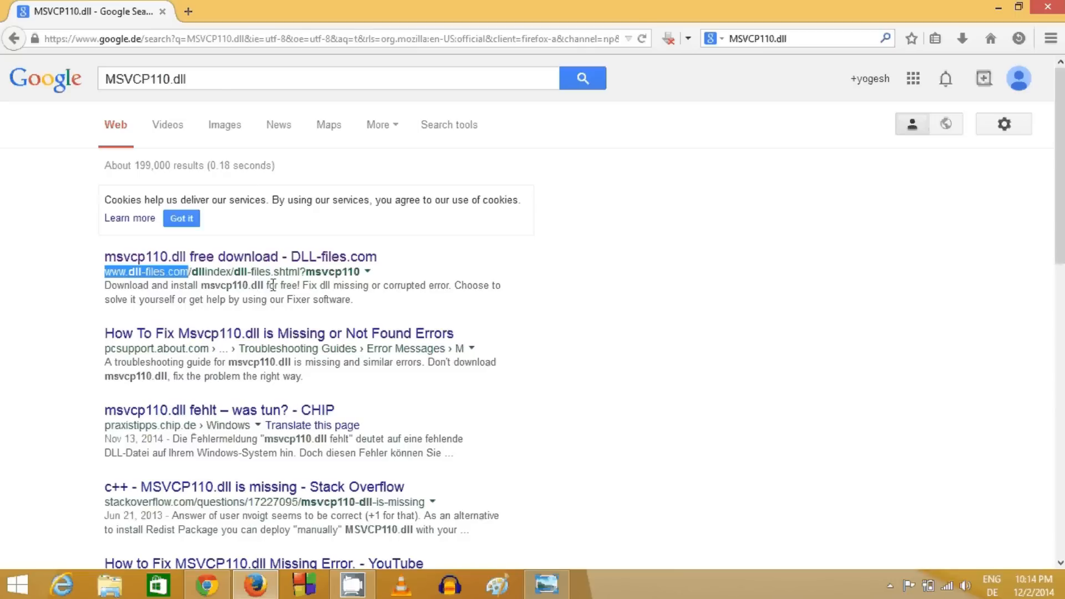
mouse_move(317, 286)
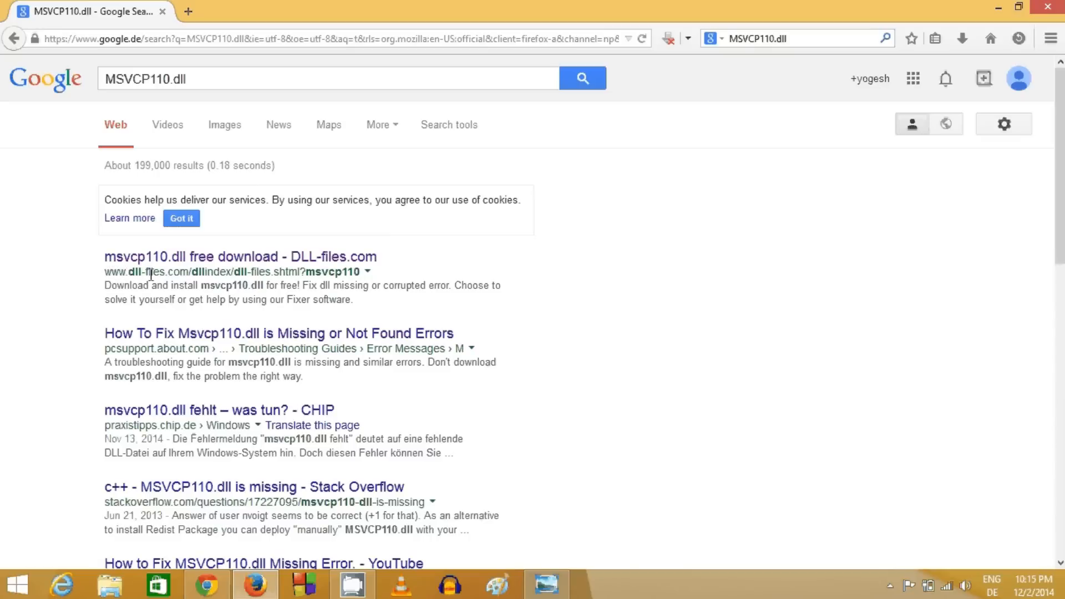
mouse_move(200, 272)
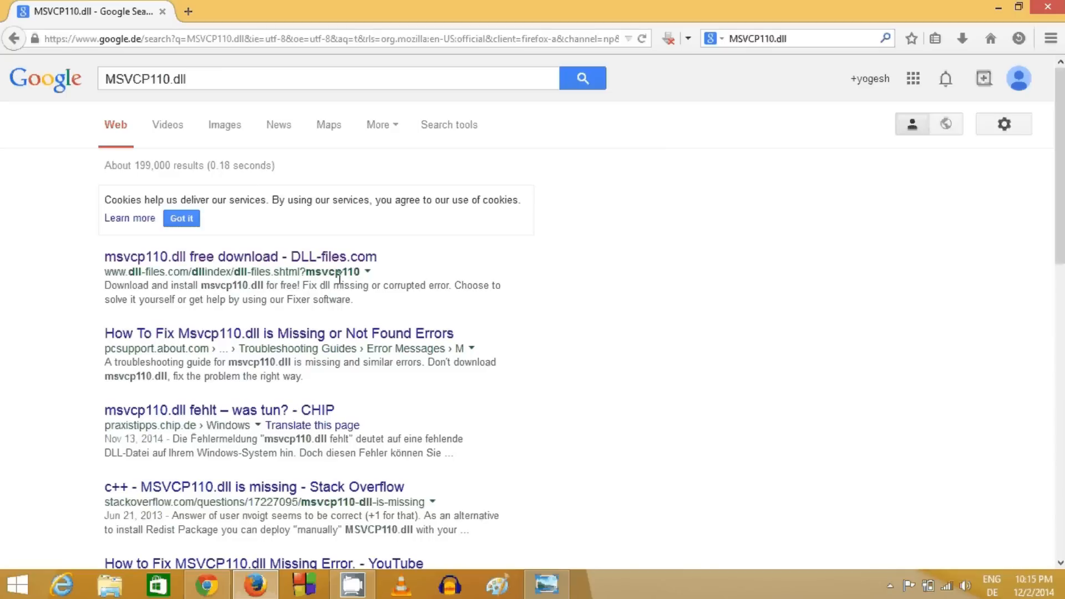
mouse_move(306, 285)
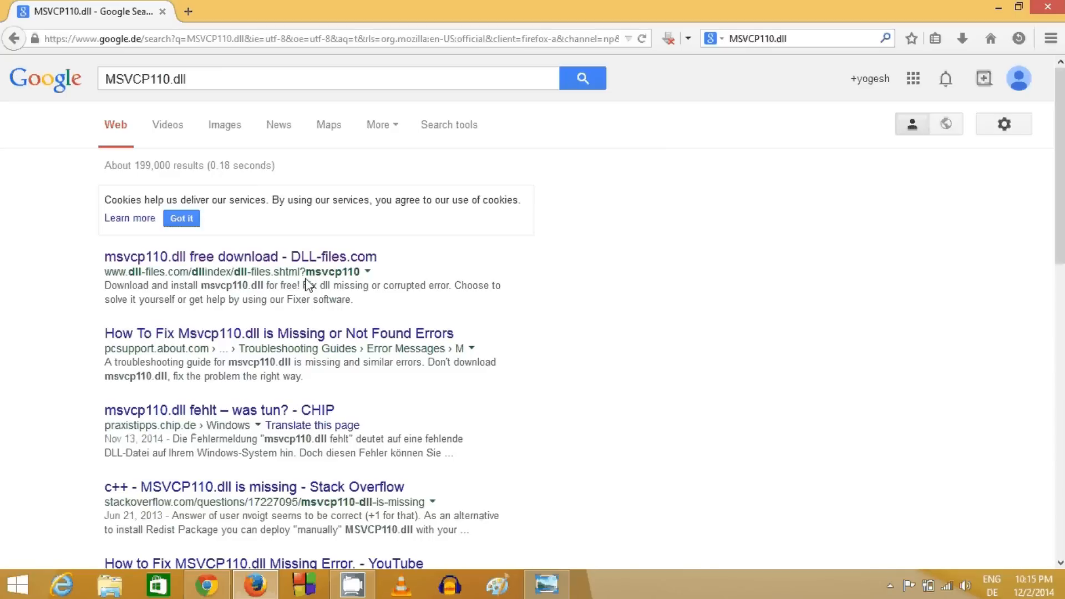
mouse_move(350, 271)
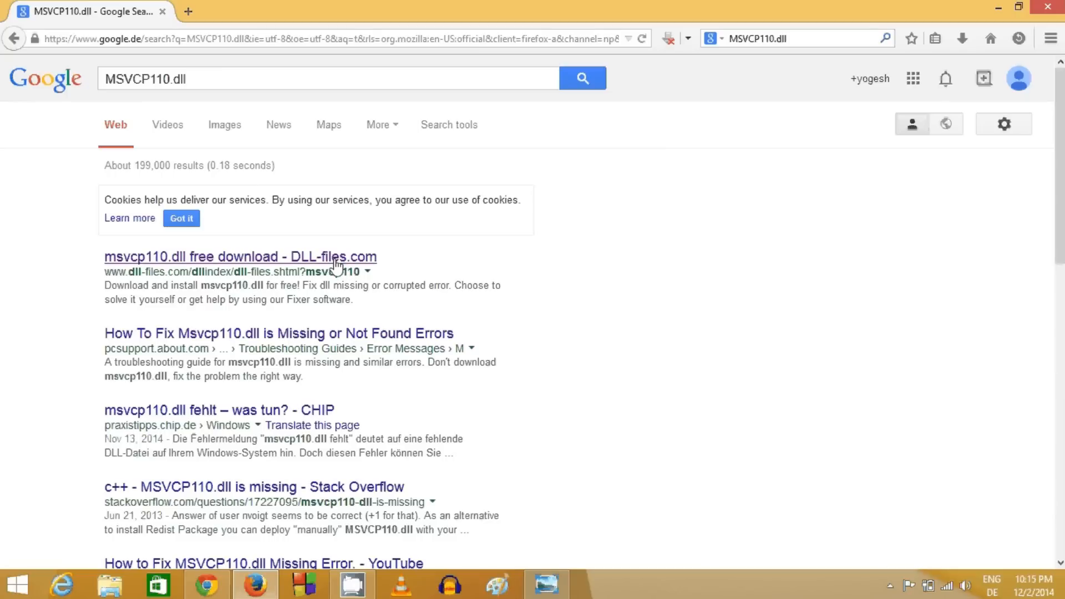
click(239, 257)
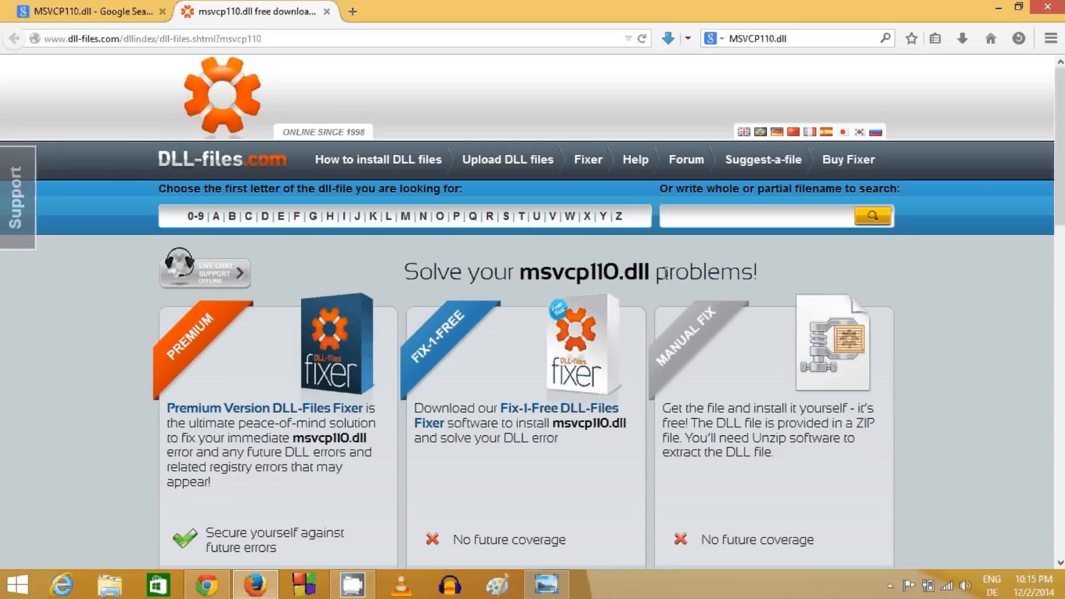
scroll(down, 3)
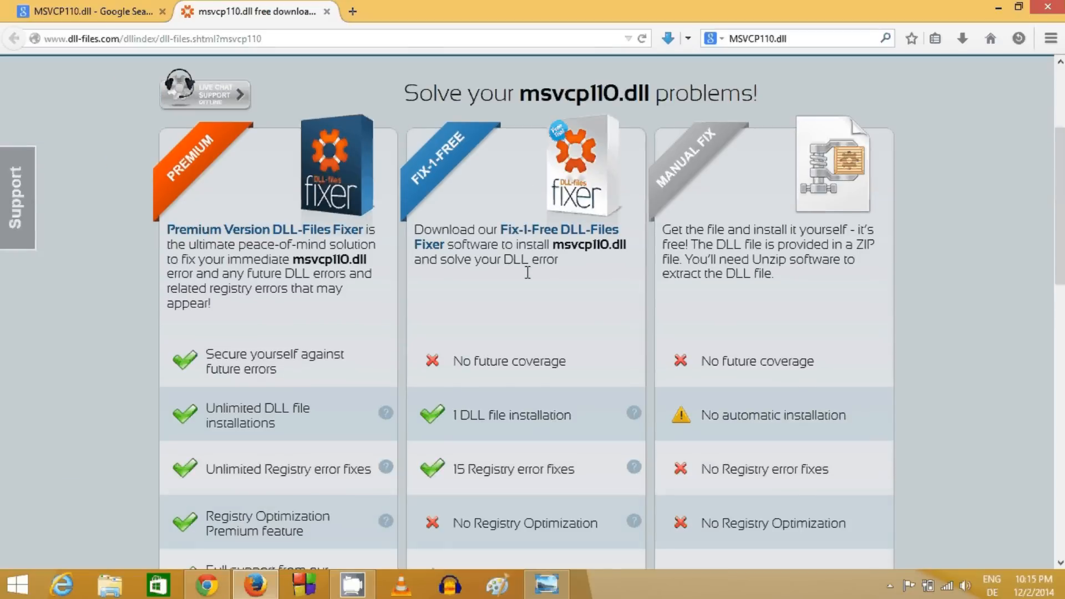
mouse_move(366, 188)
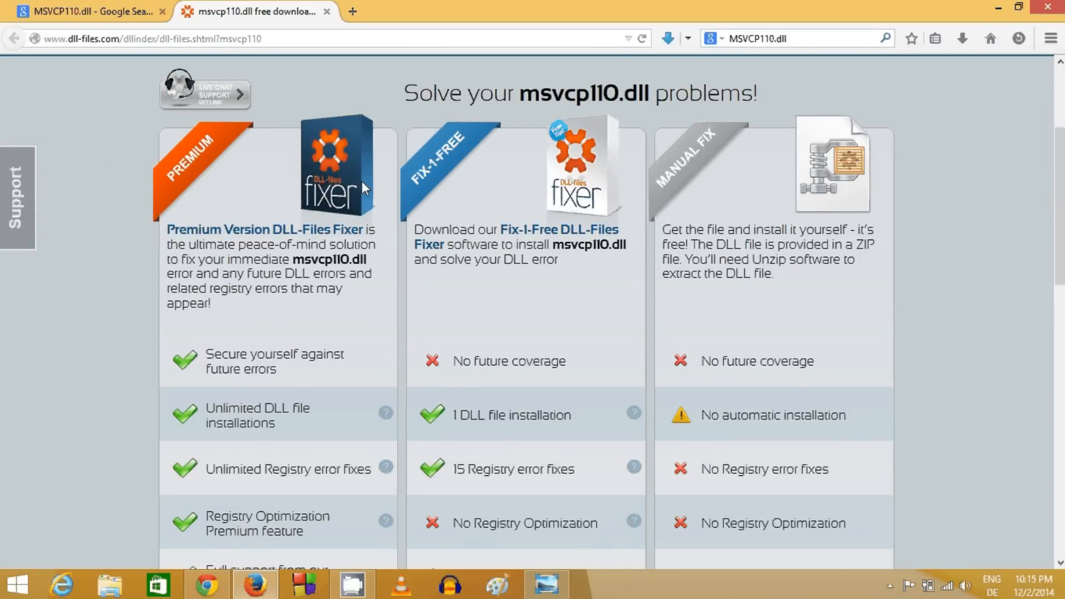
scroll(down, 3)
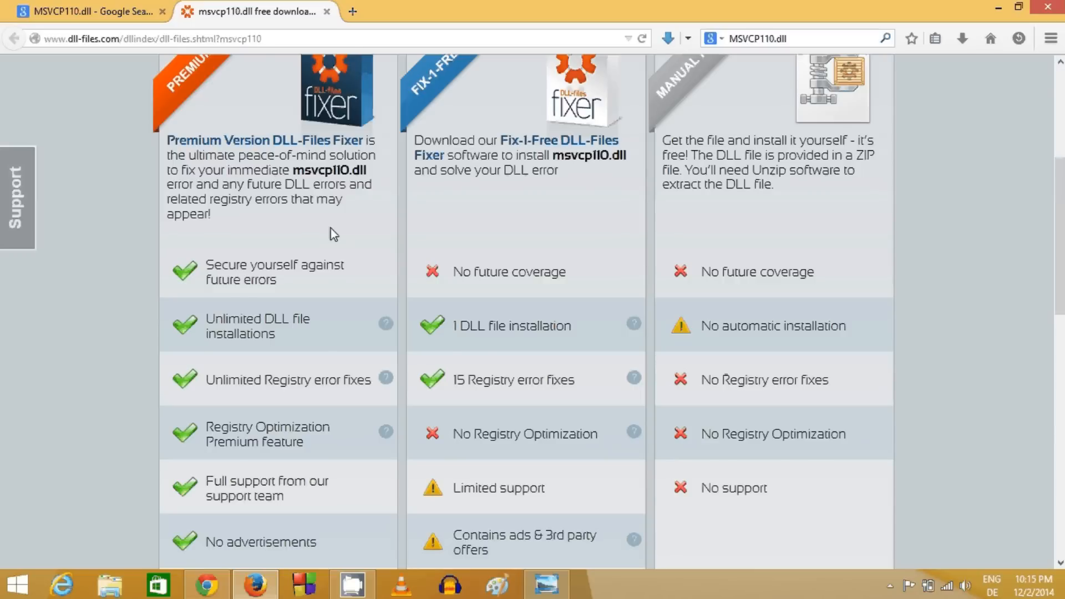
scroll(up, 3)
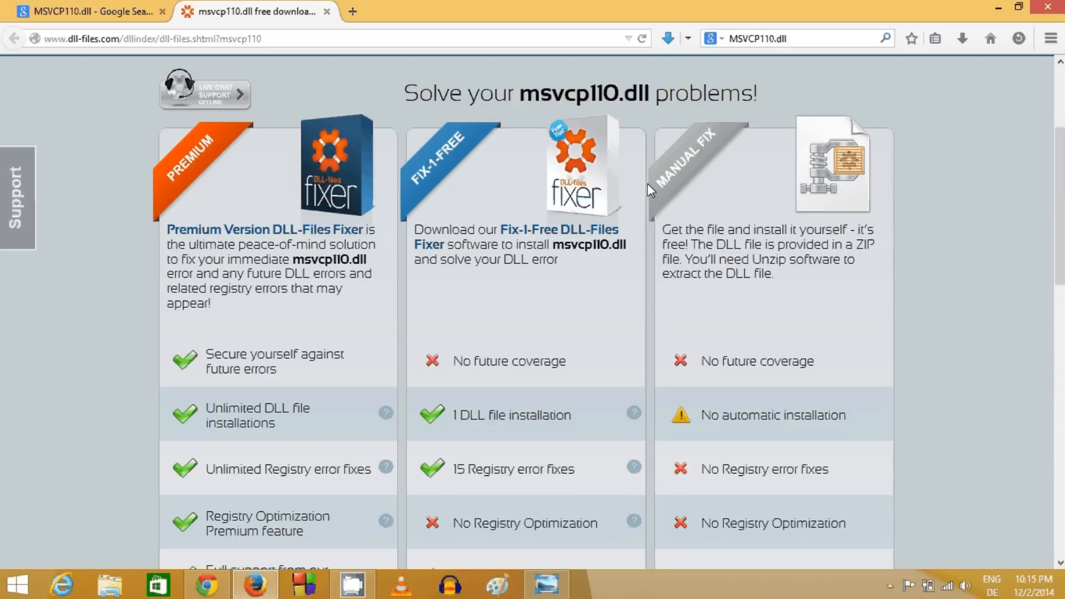
mouse_move(729, 185)
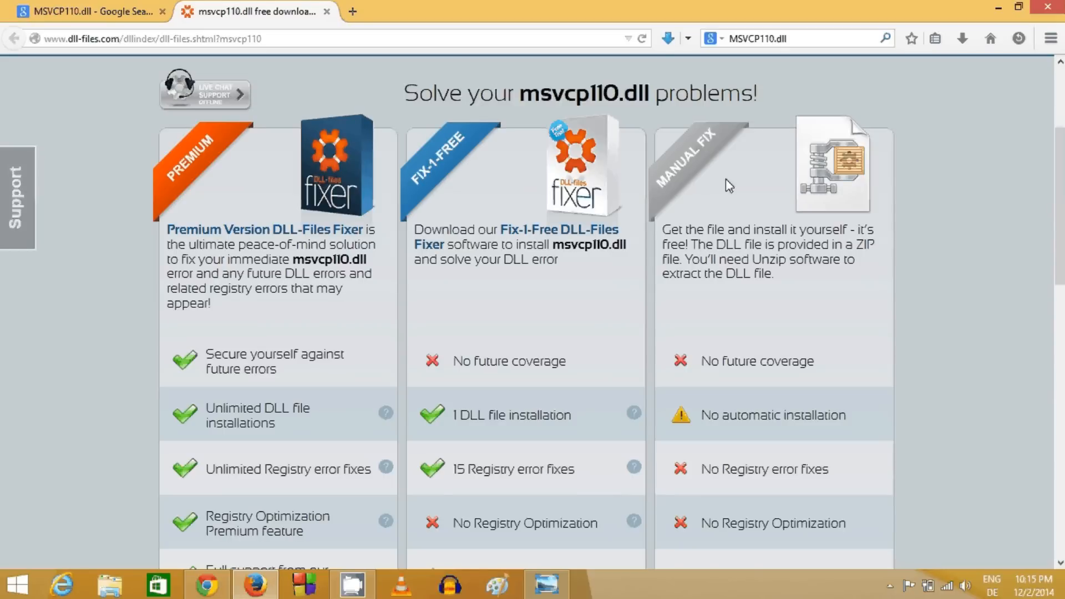
scroll(down, 3)
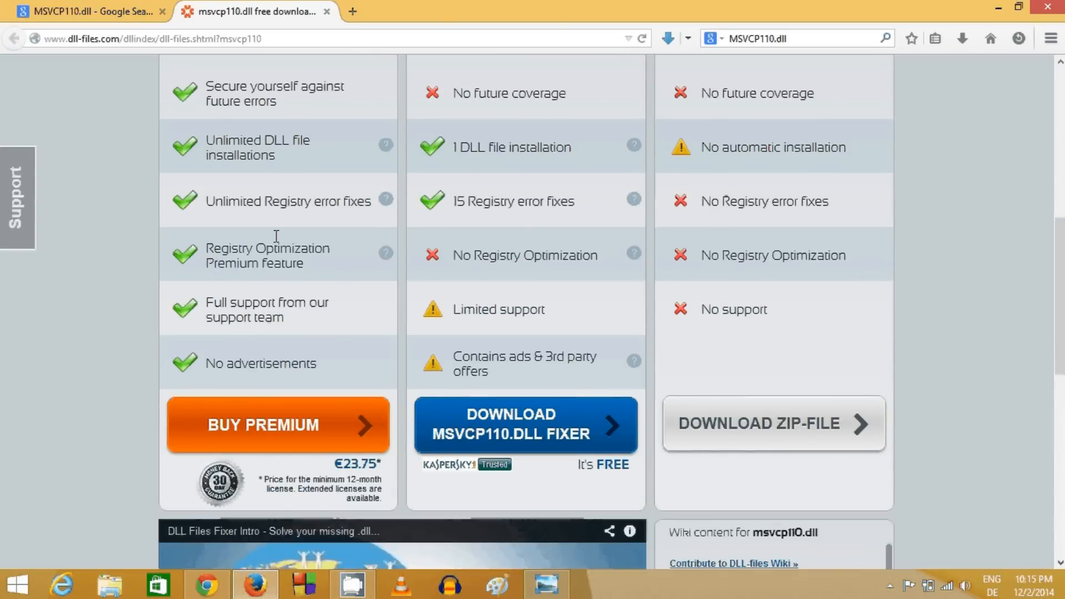
mouse_move(512, 408)
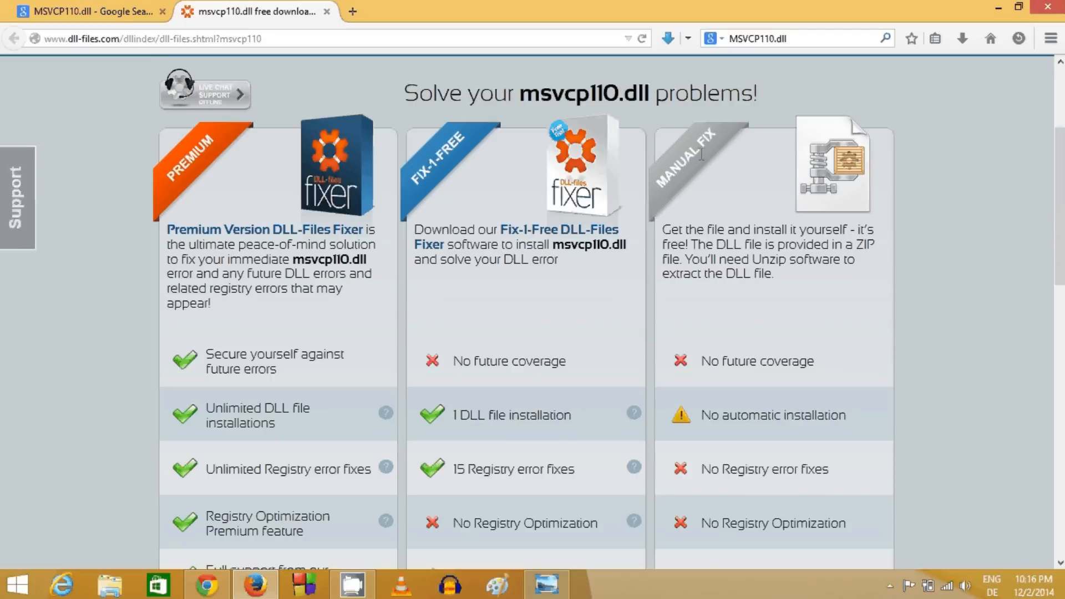
mouse_move(690, 163)
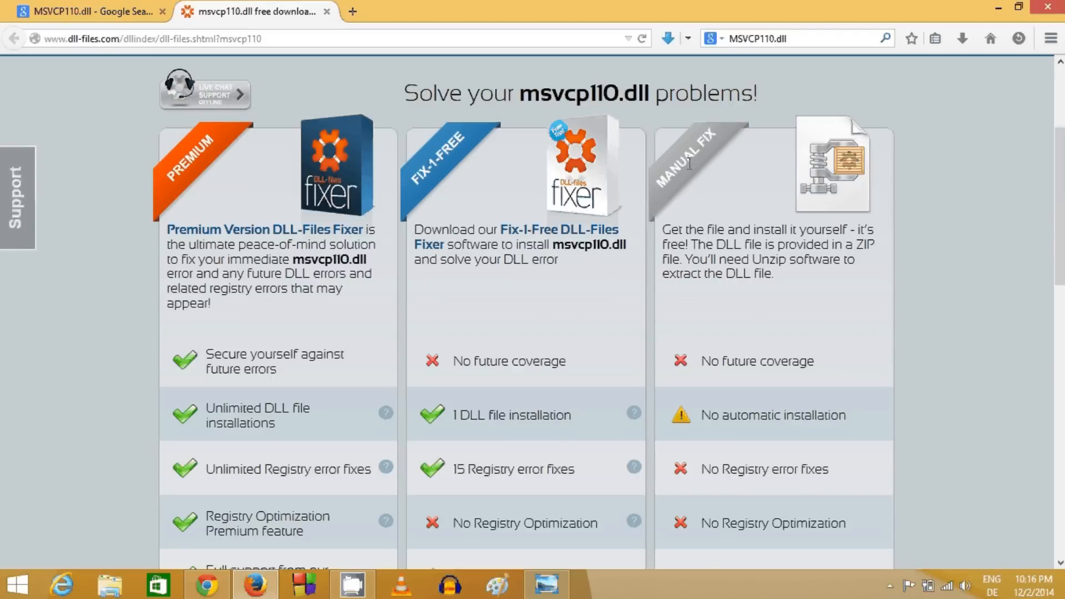
Expand DOWNLOAD ZIP-FILE to list the 32-bit and 64-bit msvcp110.dll versions
scroll(down, 3)
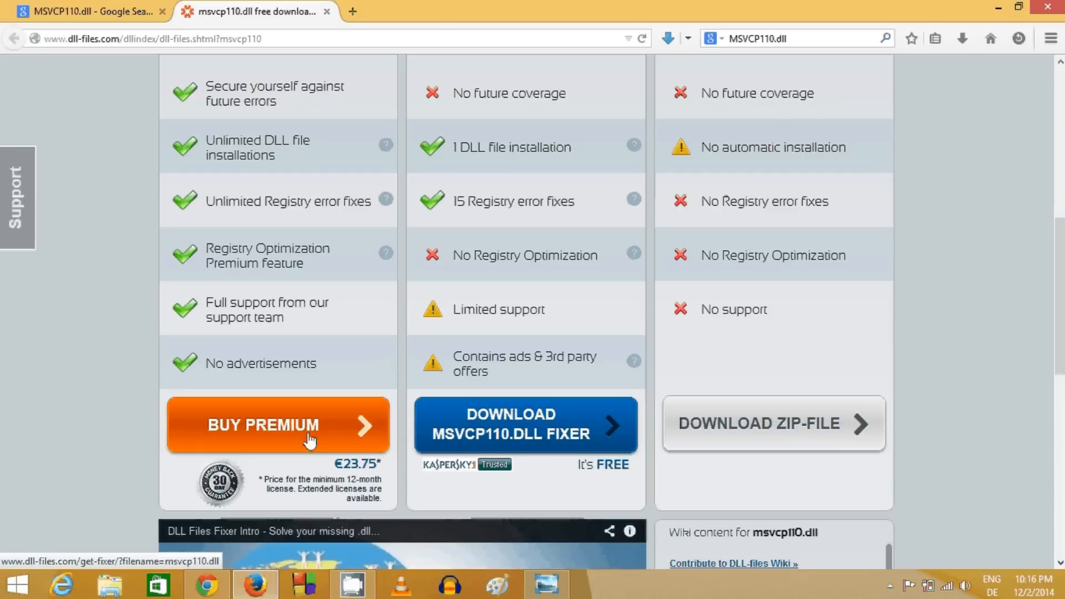
mouse_move(538, 426)
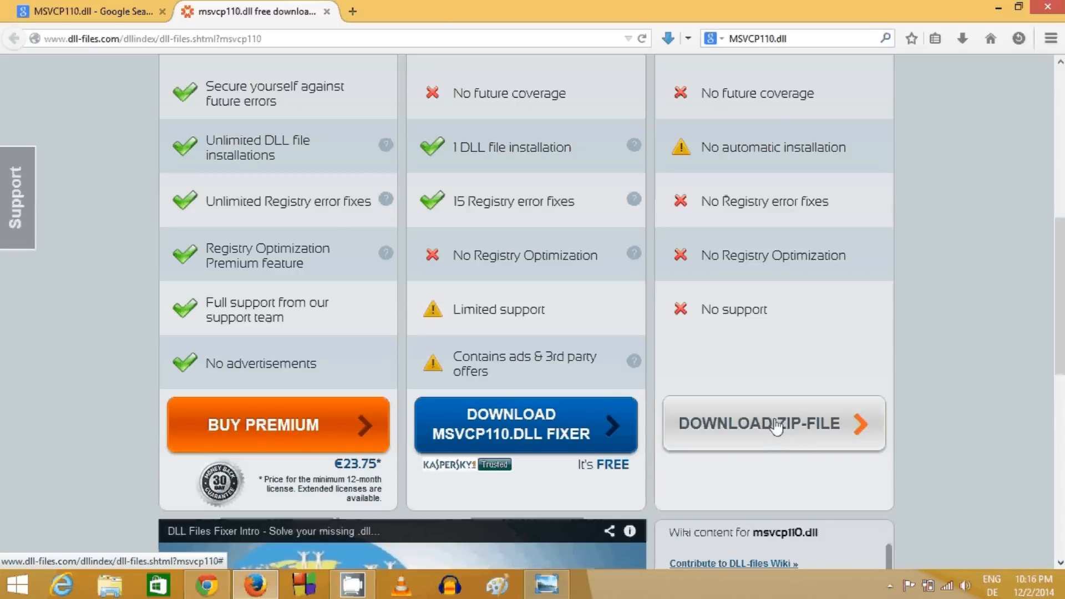
mouse_move(789, 432)
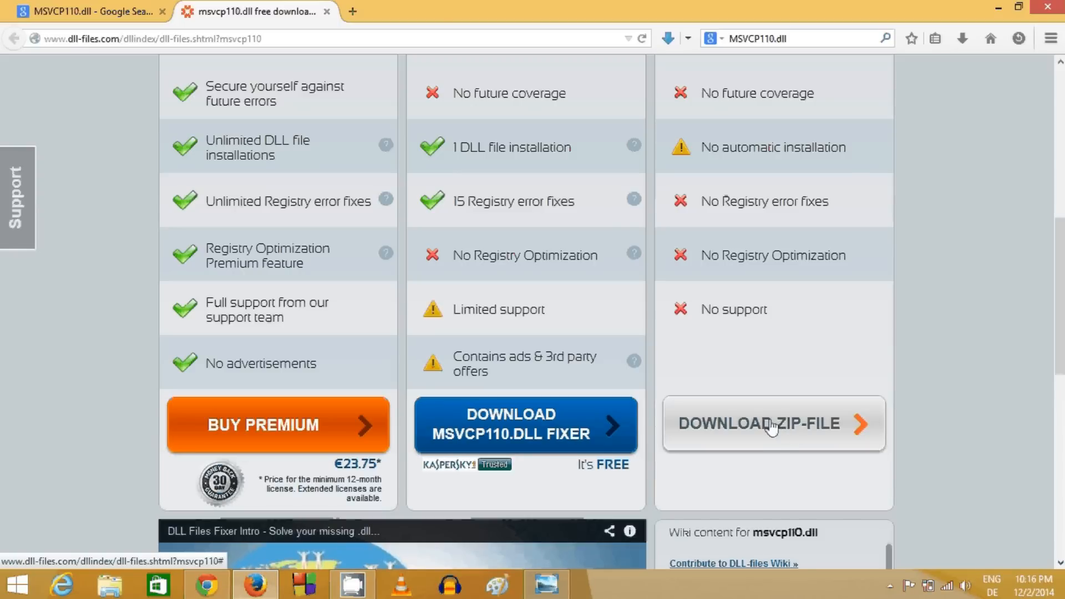
click(772, 423)
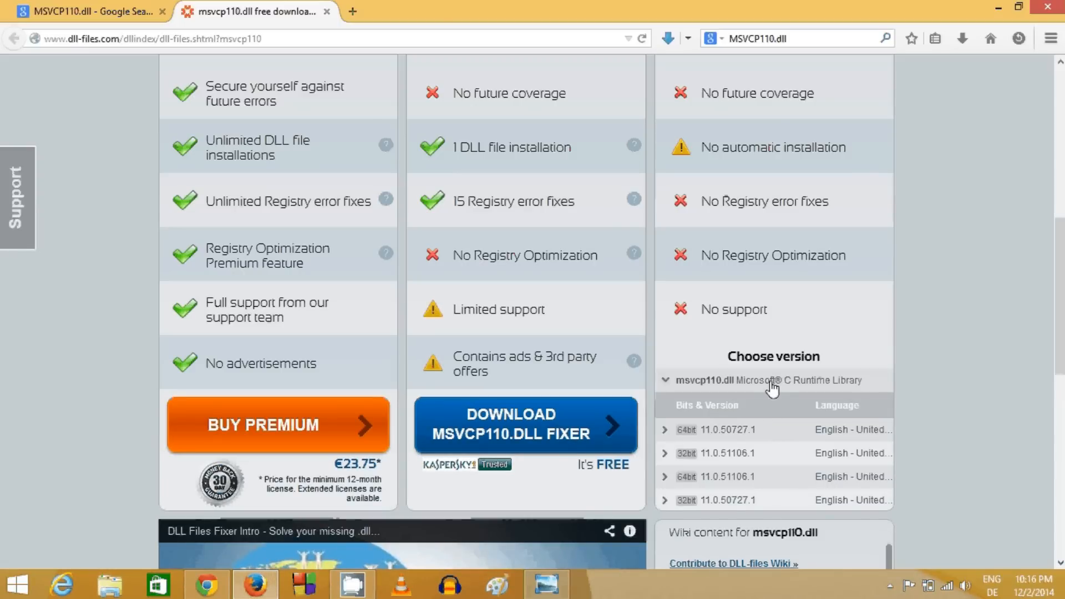
scroll(down, 3)
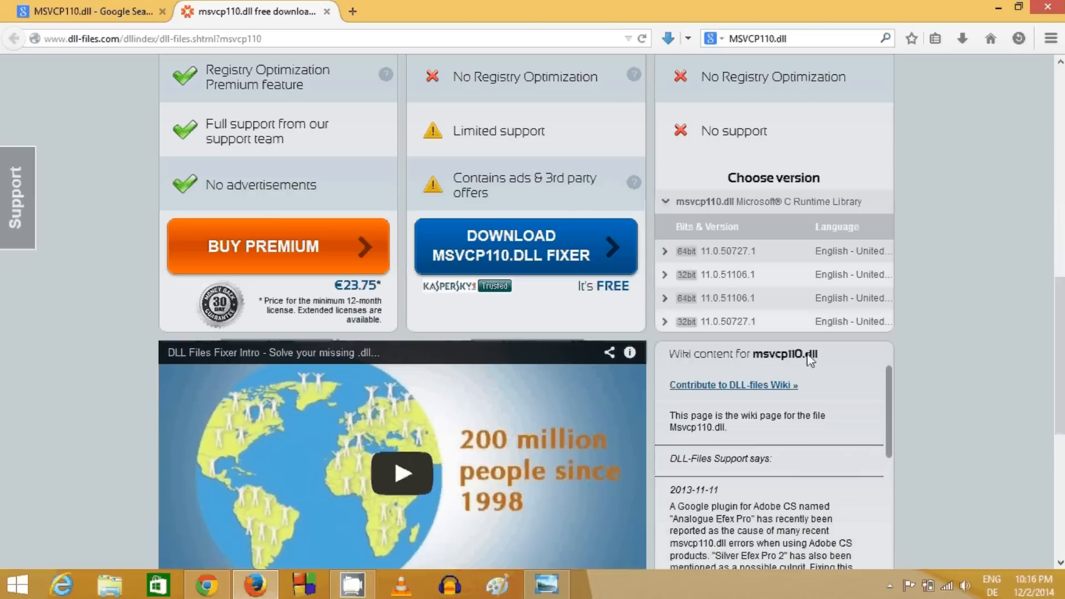
mouse_move(760, 240)
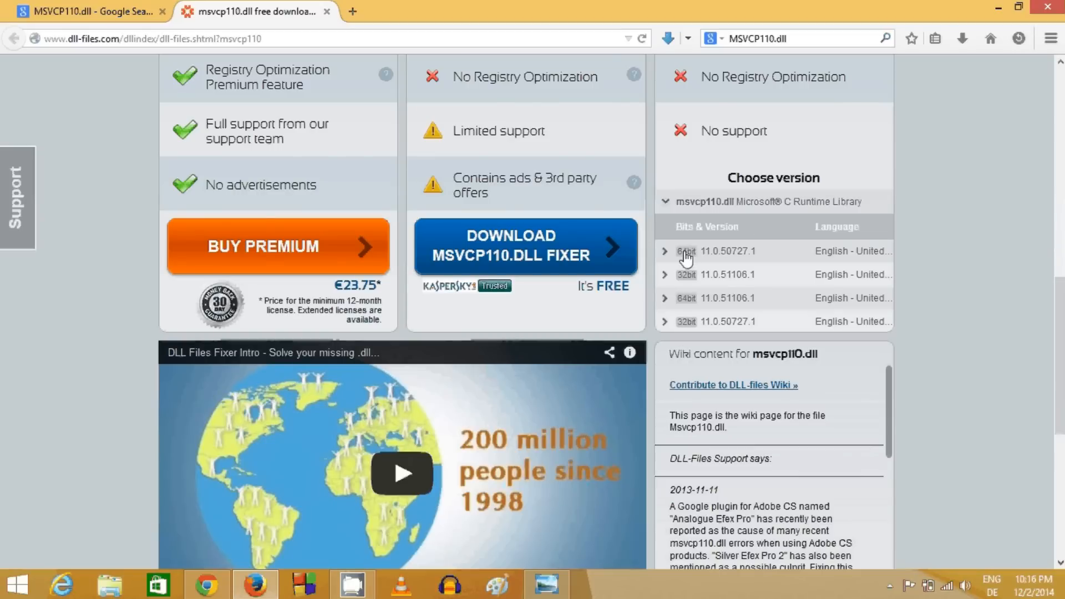
mouse_move(717, 267)
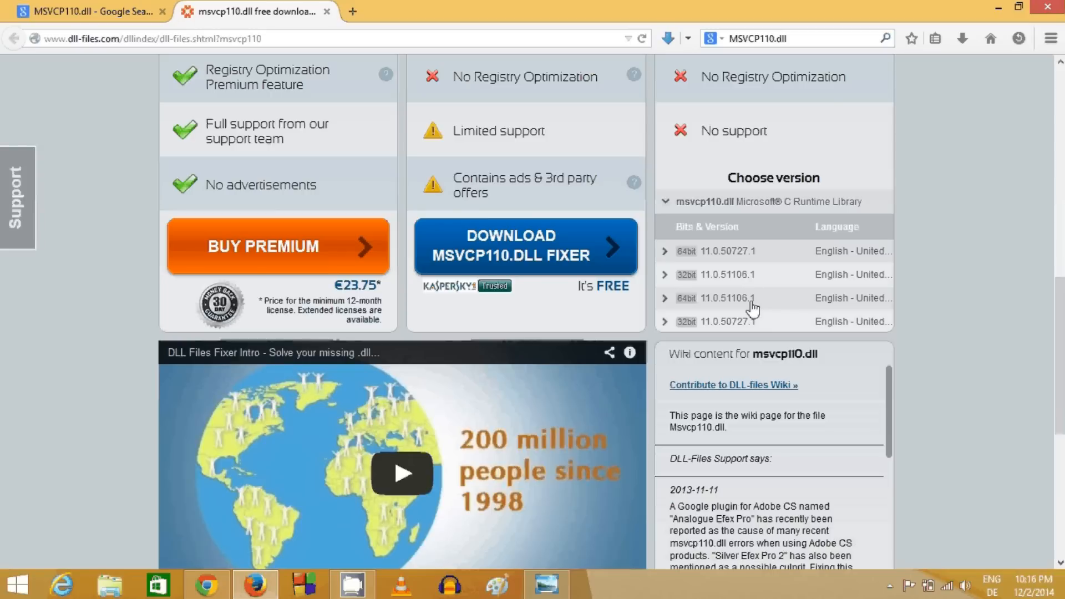
mouse_move(1059, 299)
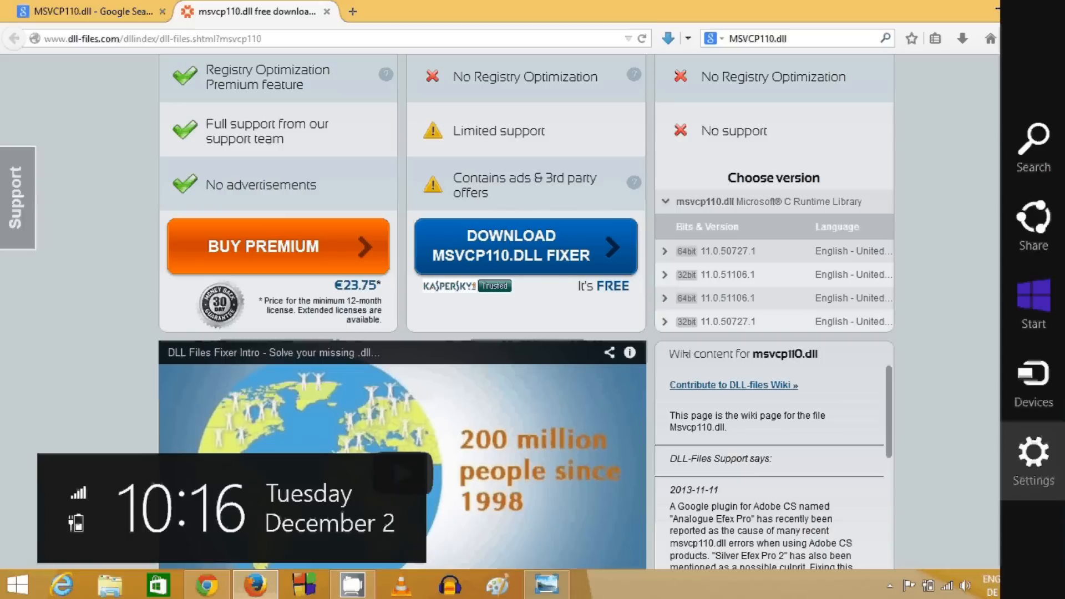
mouse_move(1032, 146)
text(s)
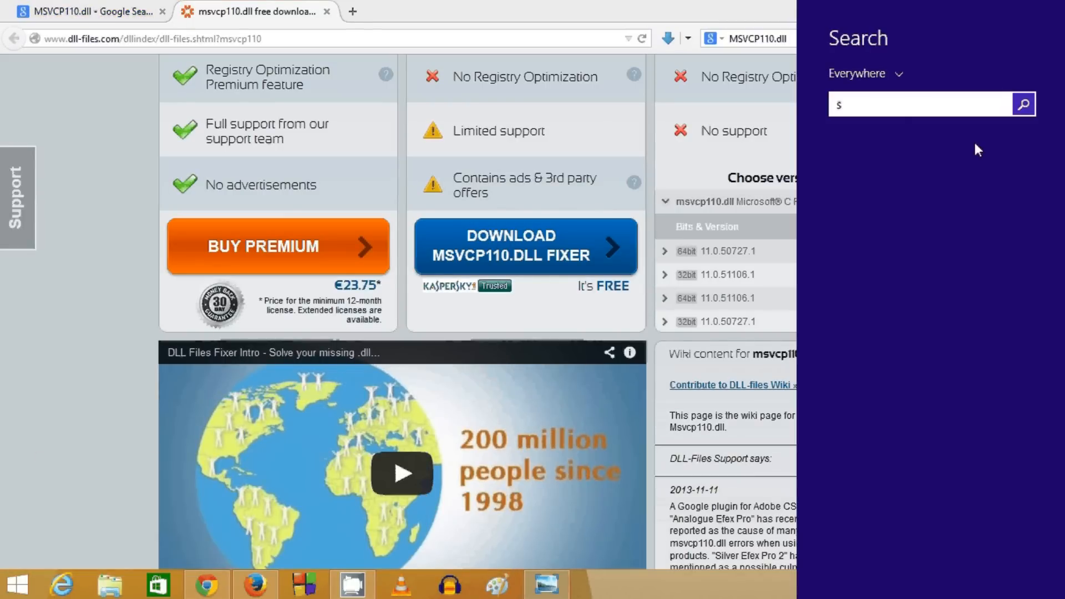
text(tudio 8)
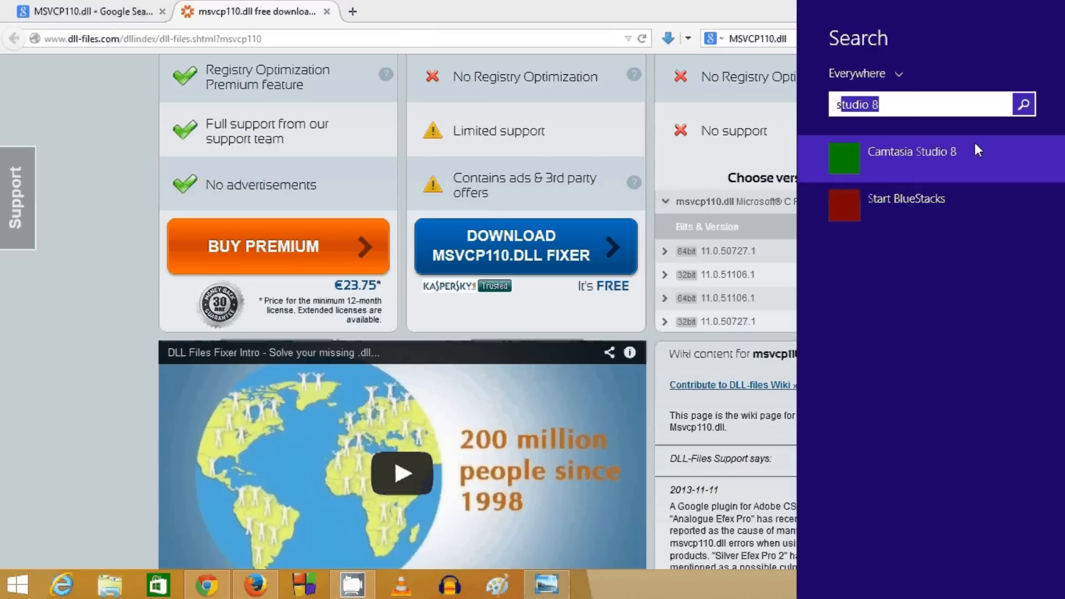
text(sys)
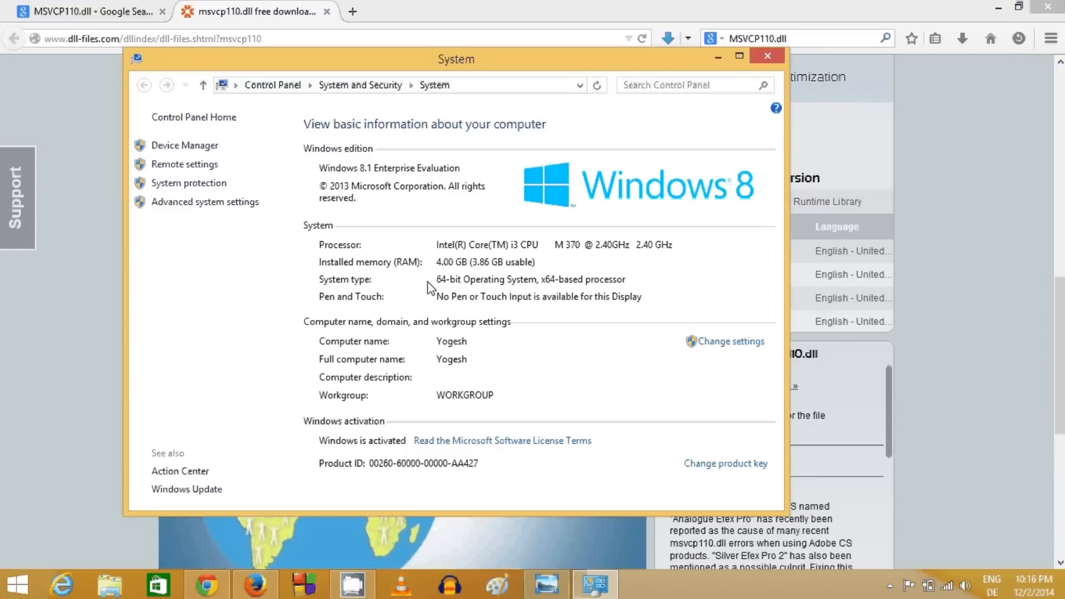
mouse_move(327, 287)
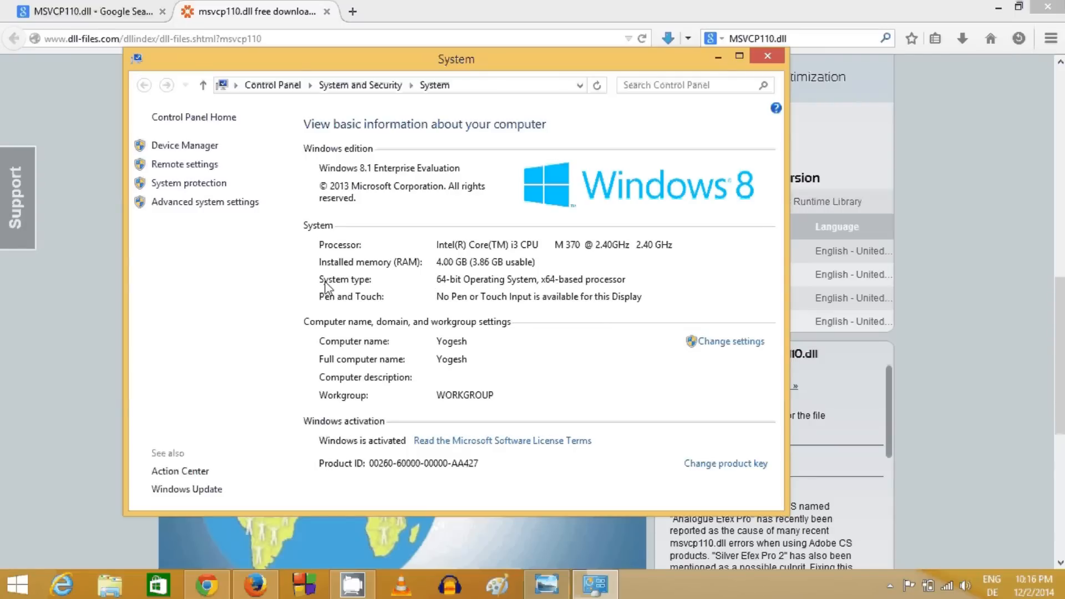
mouse_move(453, 287)
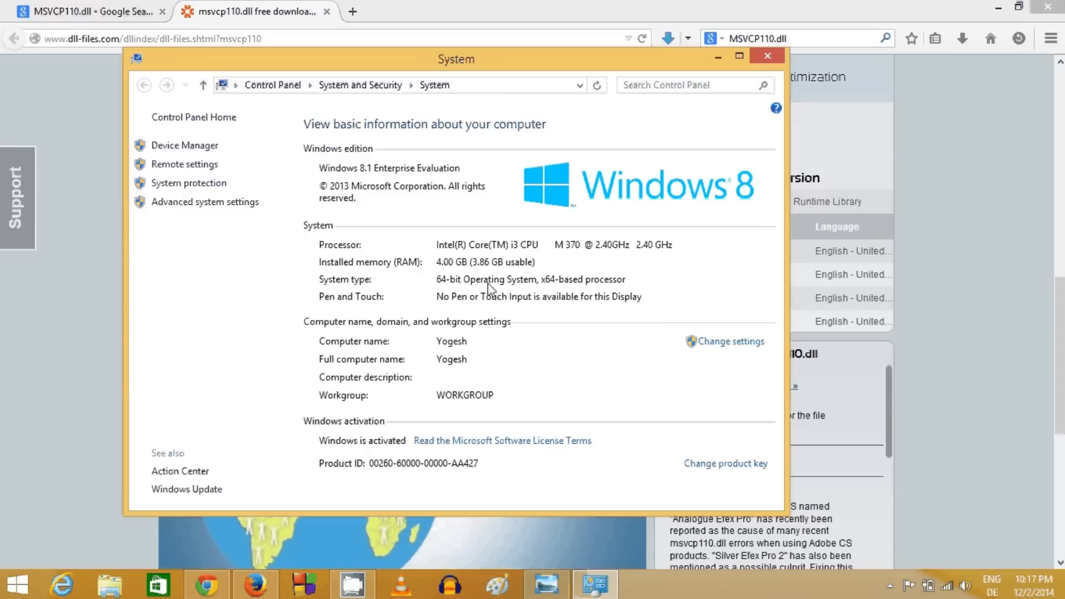
mouse_move(477, 271)
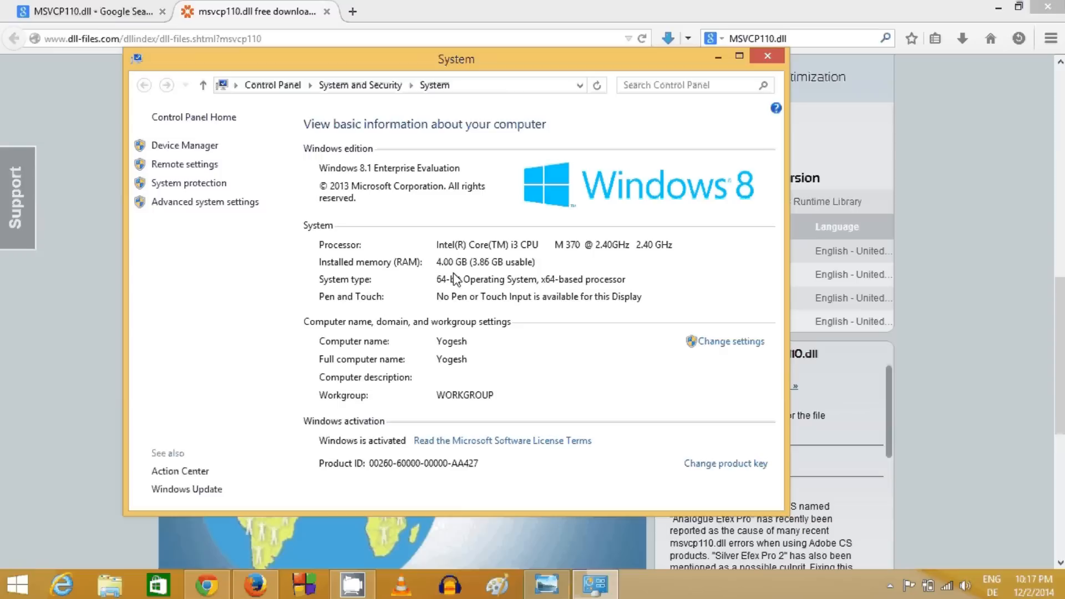
mouse_move(479, 286)
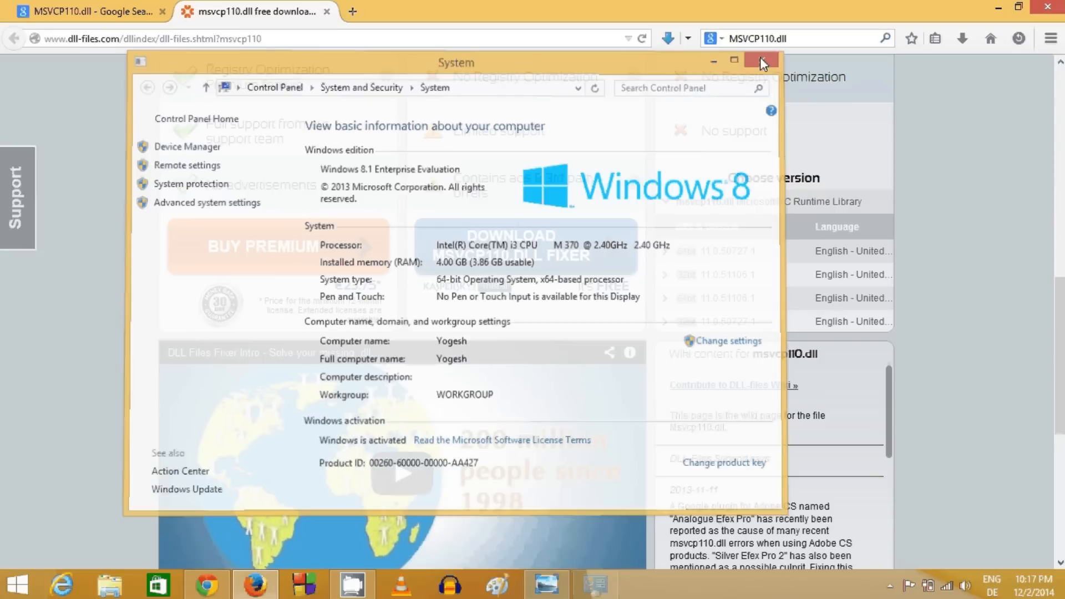
Expand the 64-bit 11.0.50727.1 entry and download it as msvcp110.zip
click(760, 61)
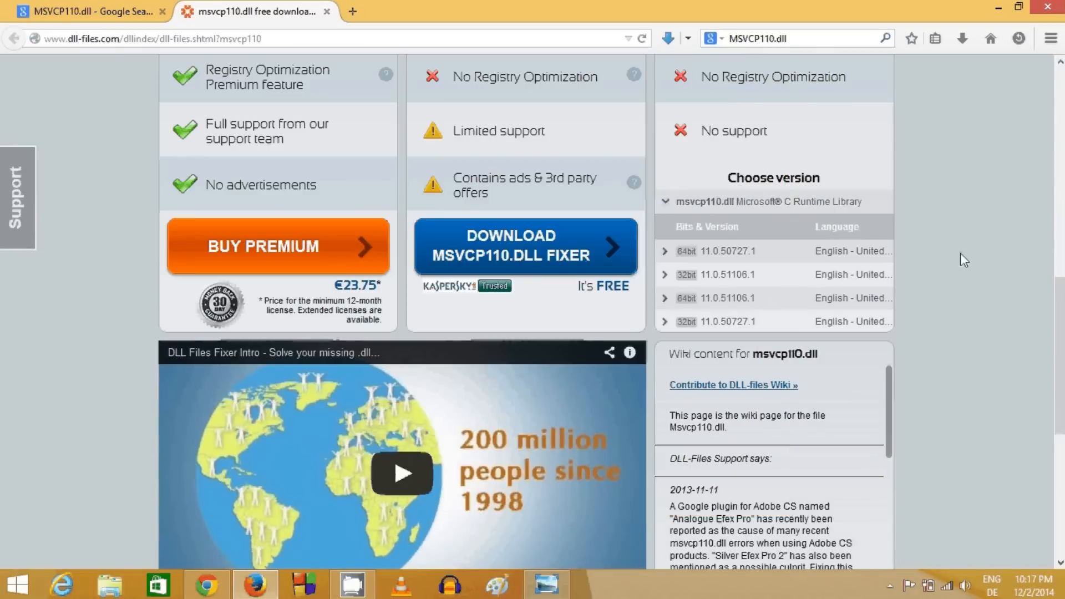
mouse_move(703, 259)
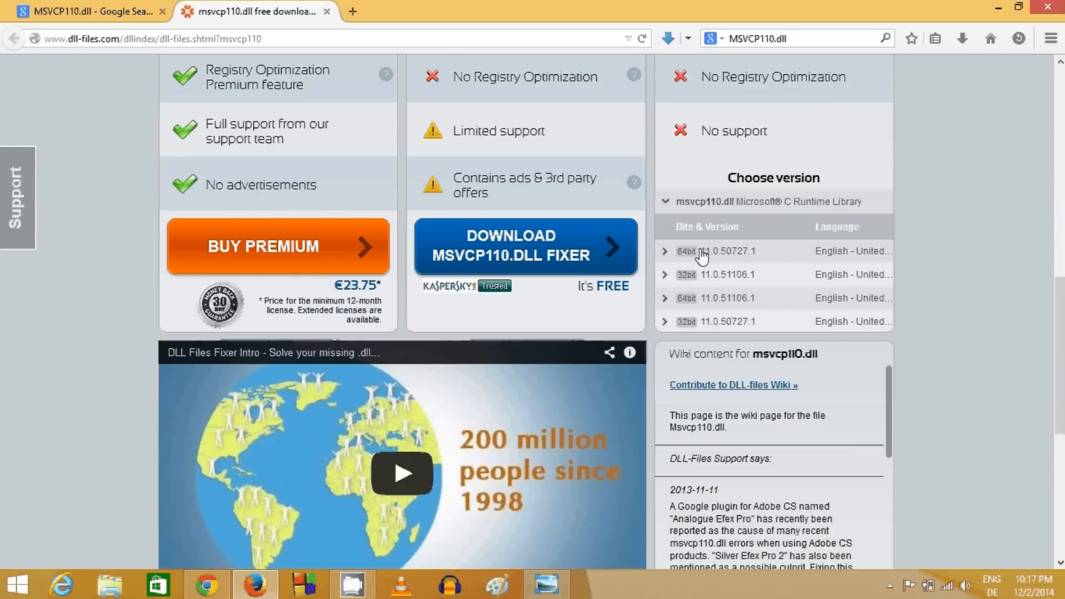
click(717, 250)
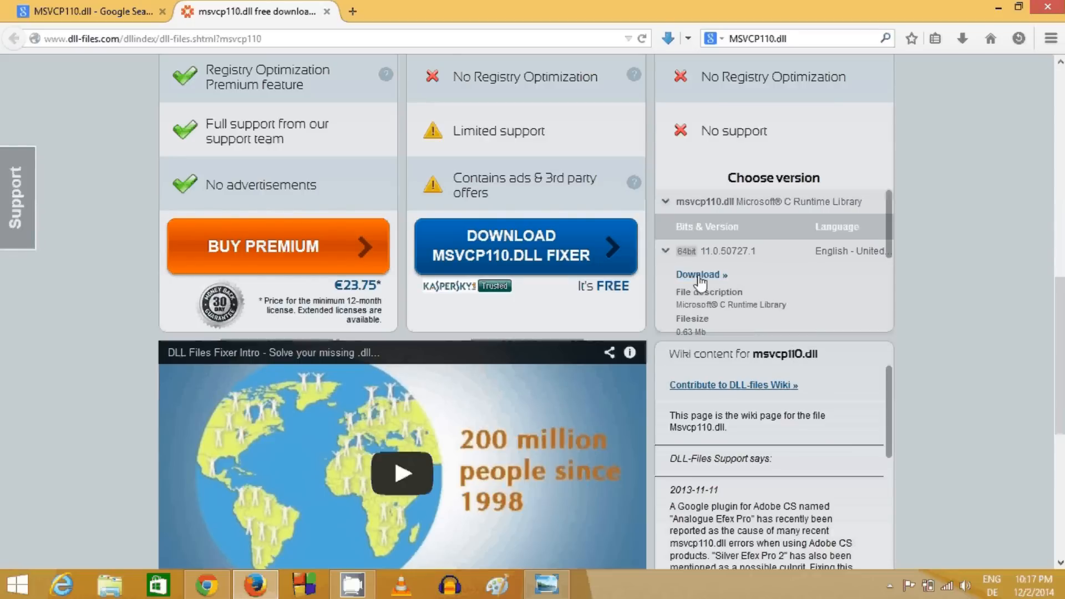
click(701, 275)
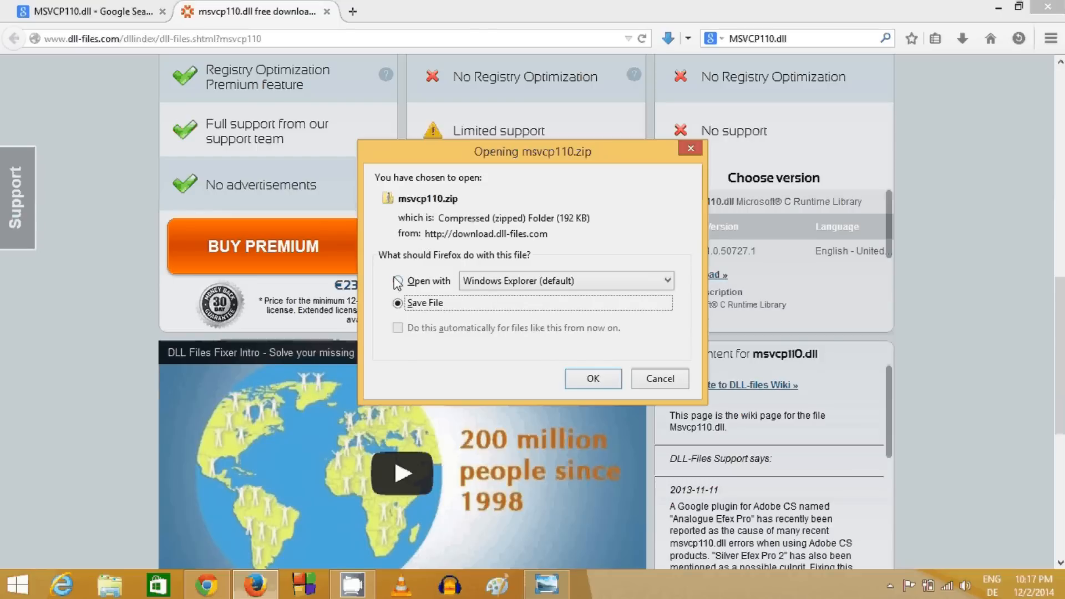
Open msvcp110.zip with Windows Explorer instead of saving it
click(397, 280)
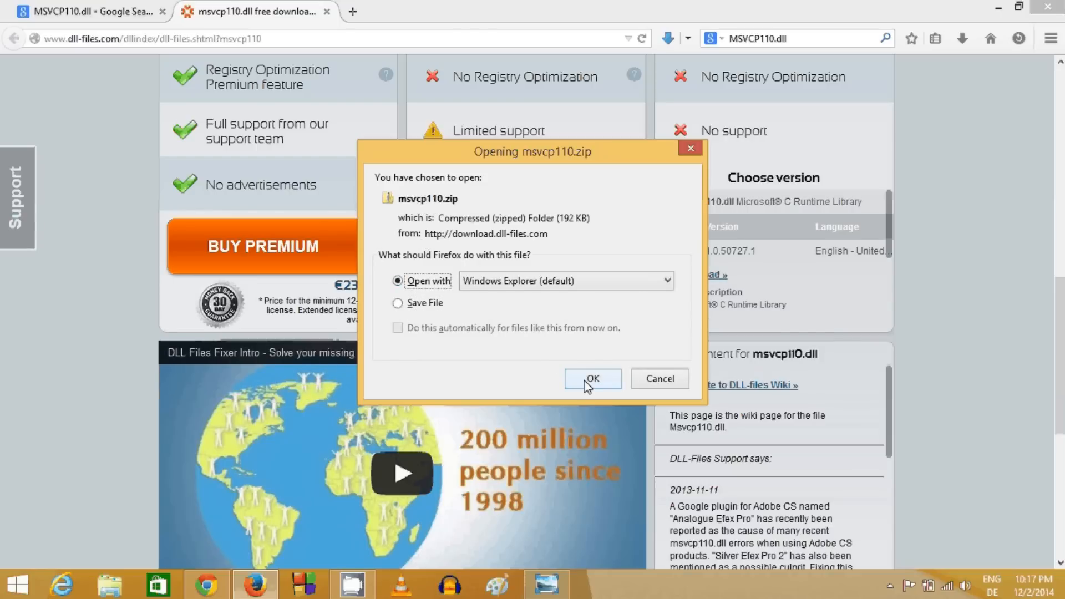
click(591, 379)
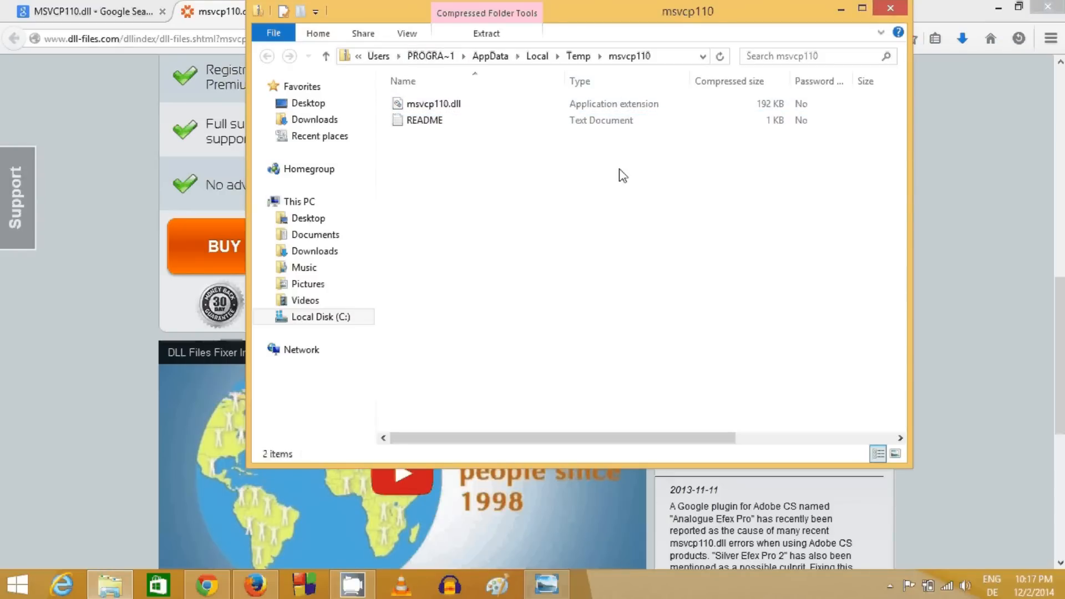
mouse_move(491, 127)
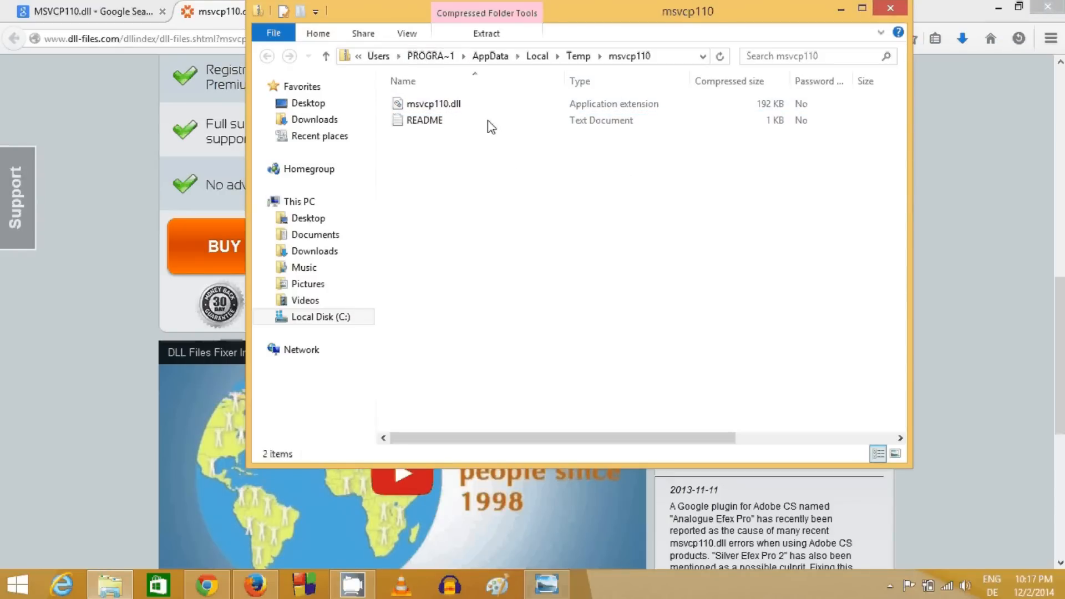
click(423, 121)
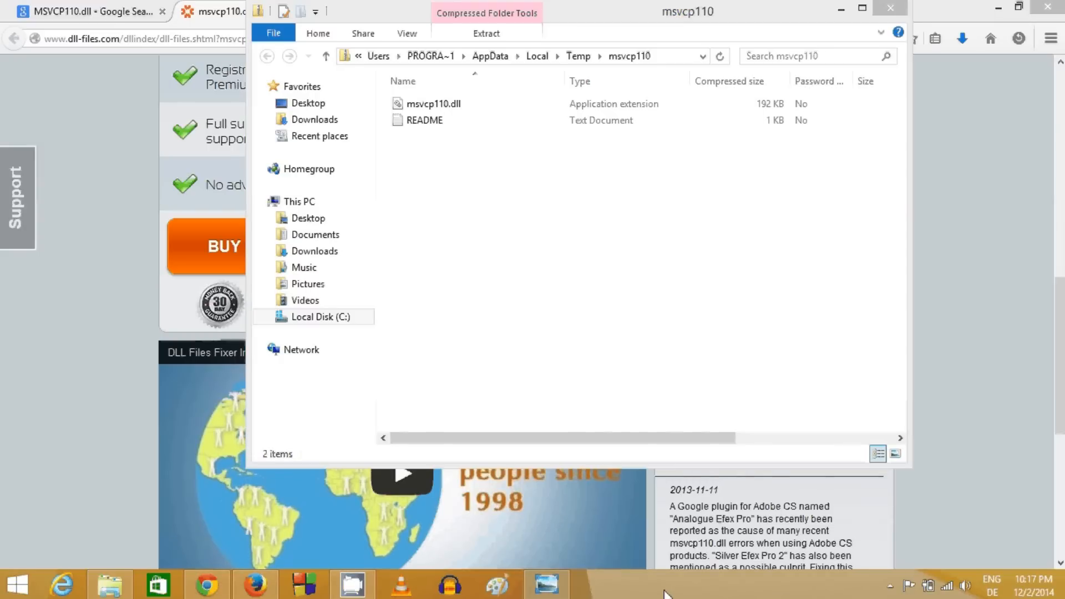
mouse_move(616, 312)
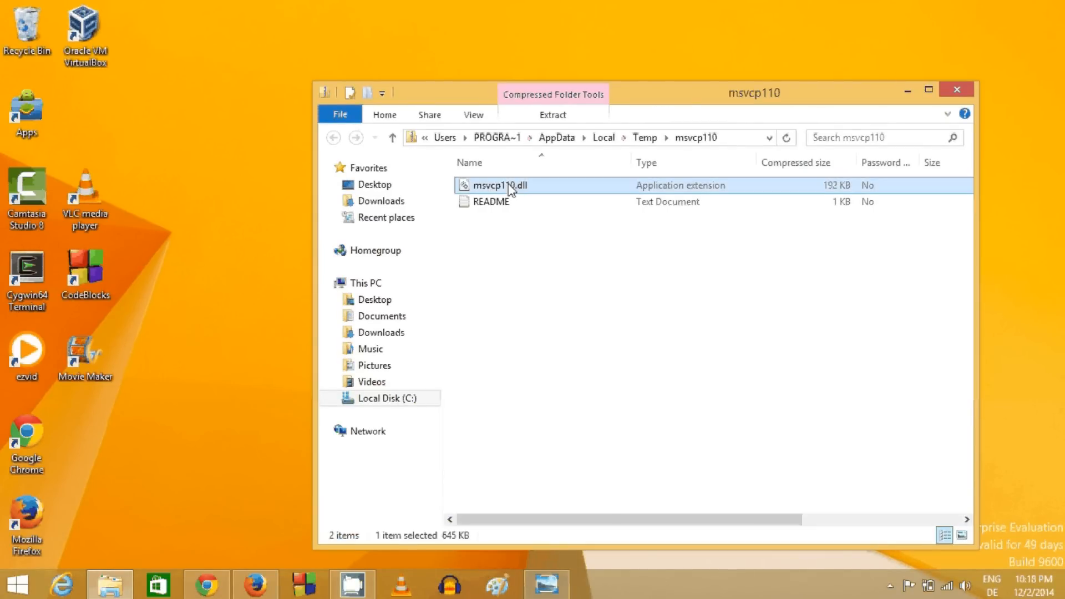
Drag msvcp110.dll out of the zip window onto the desktop
drag(499, 184, 196, 129)
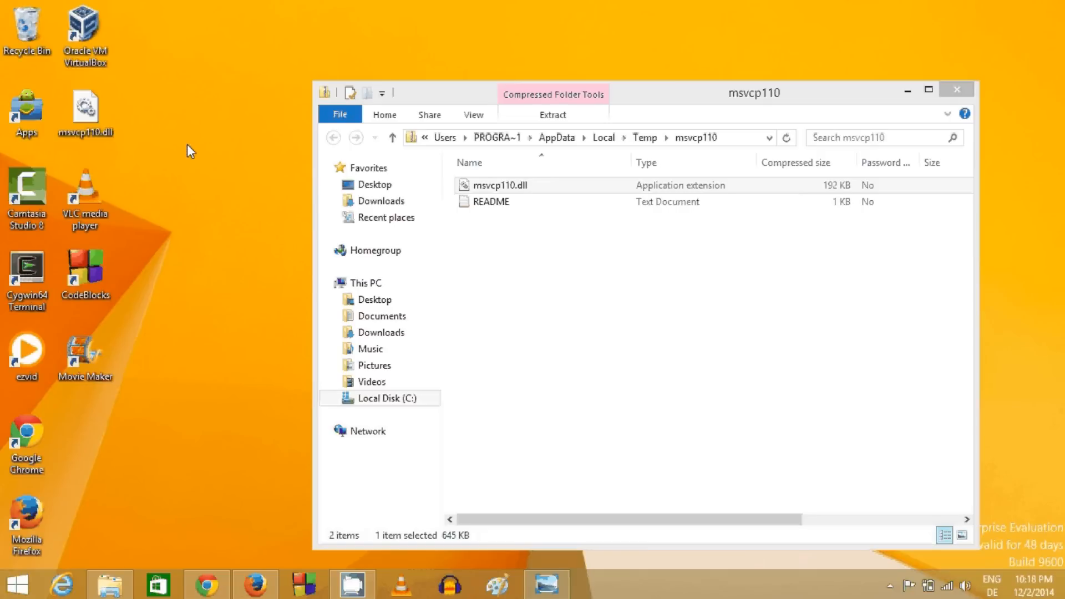
right_click(85, 109)
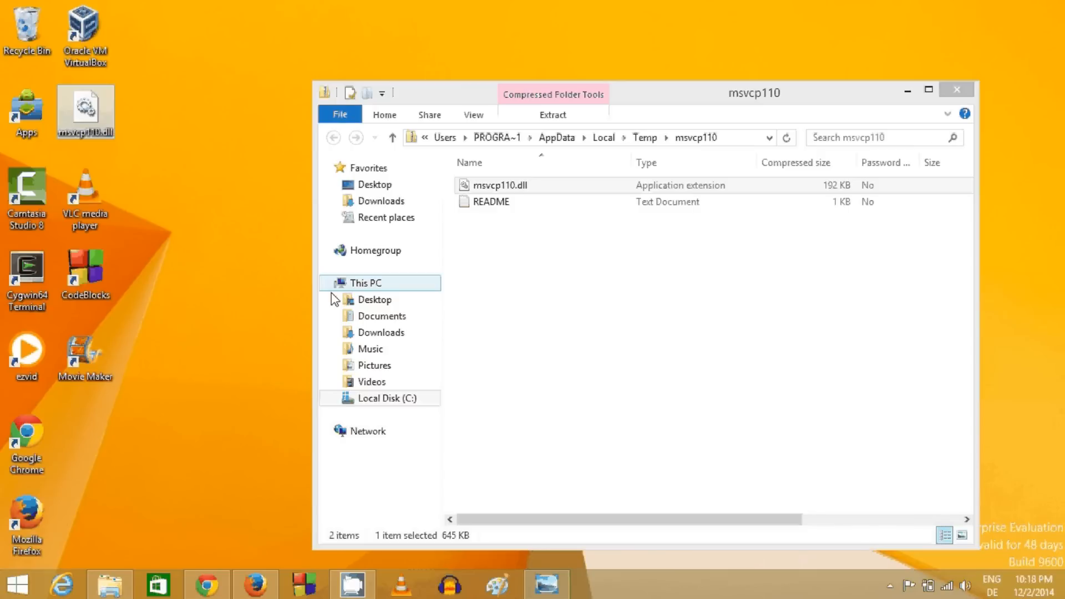
Browse from Local Disk (C:) through Windows into the System32 folder
click(392, 397)
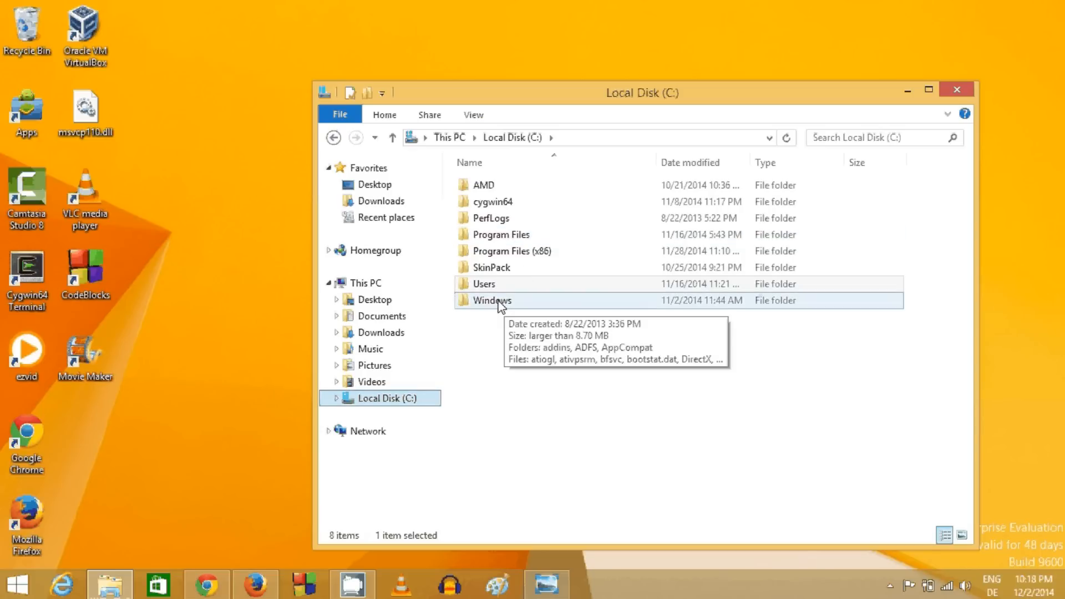
double_click(490, 300)
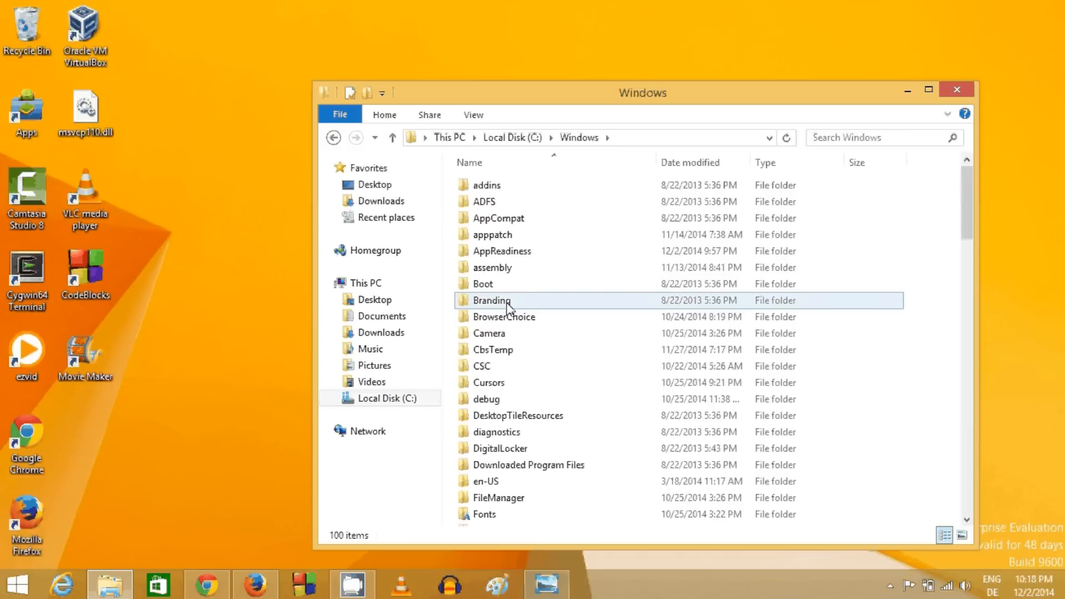
scroll(down, 3)
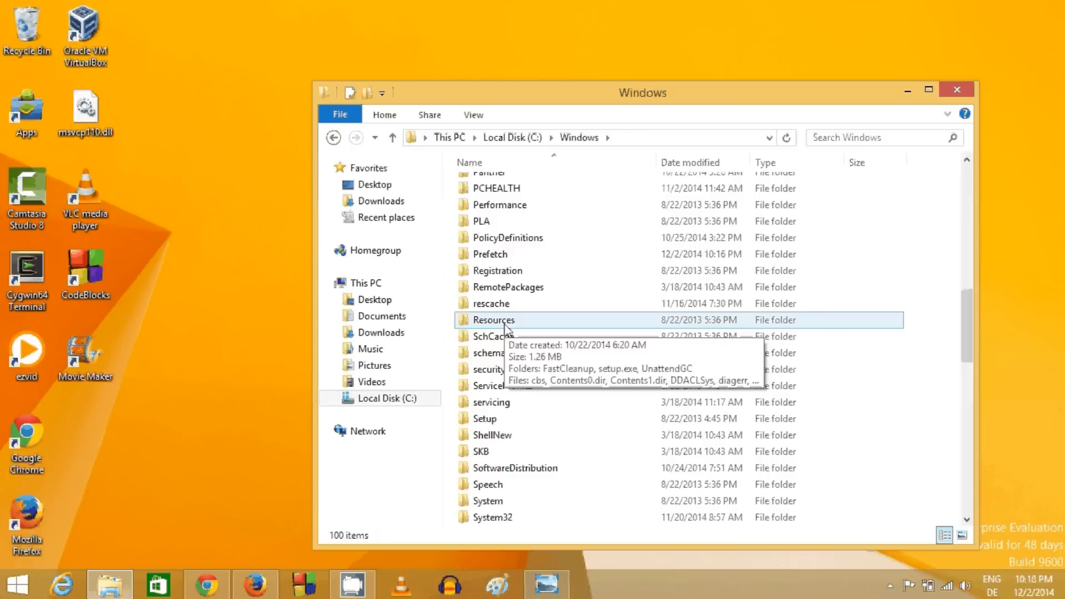
scroll(down, 3)
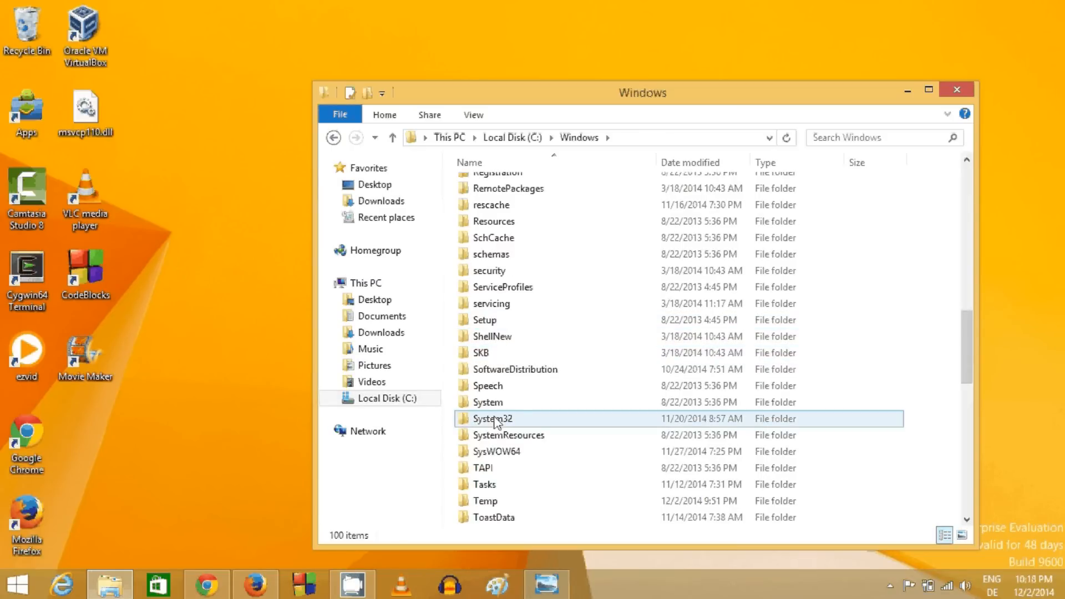
click(491, 418)
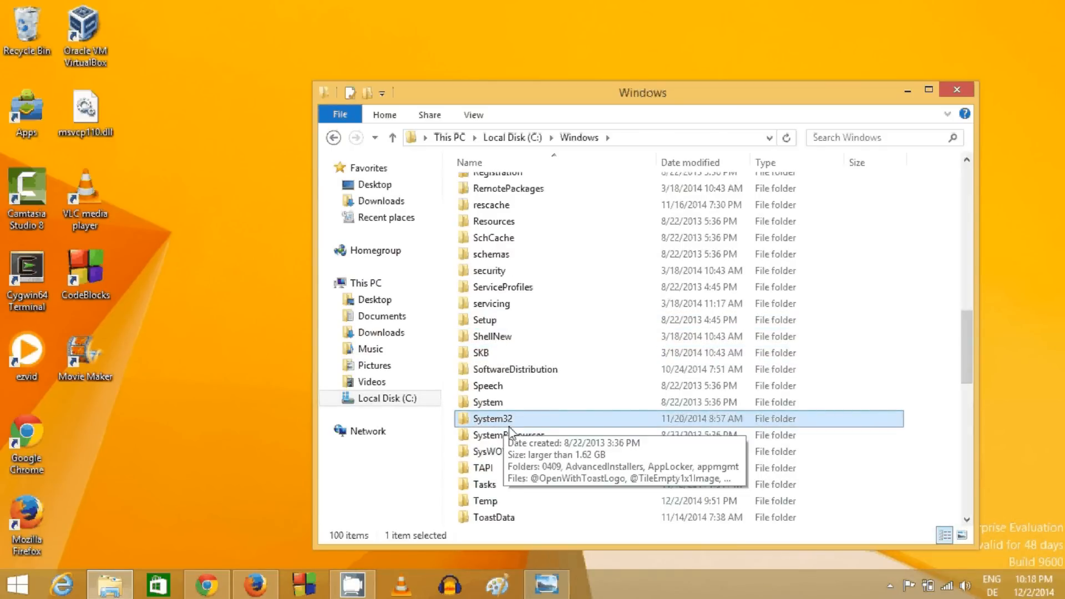
double_click(492, 418)
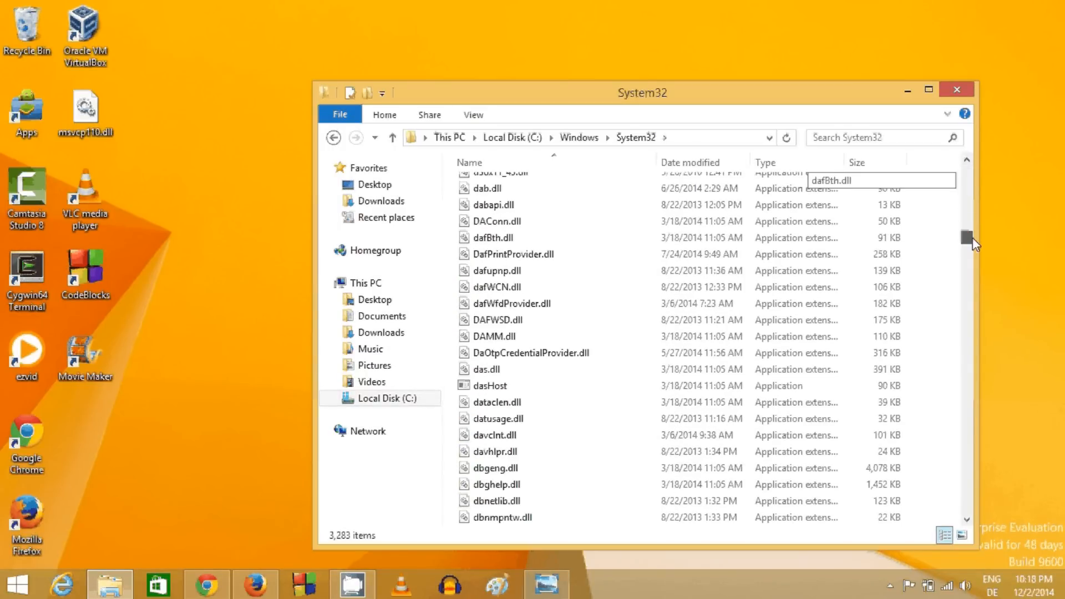
scroll(down, 3)
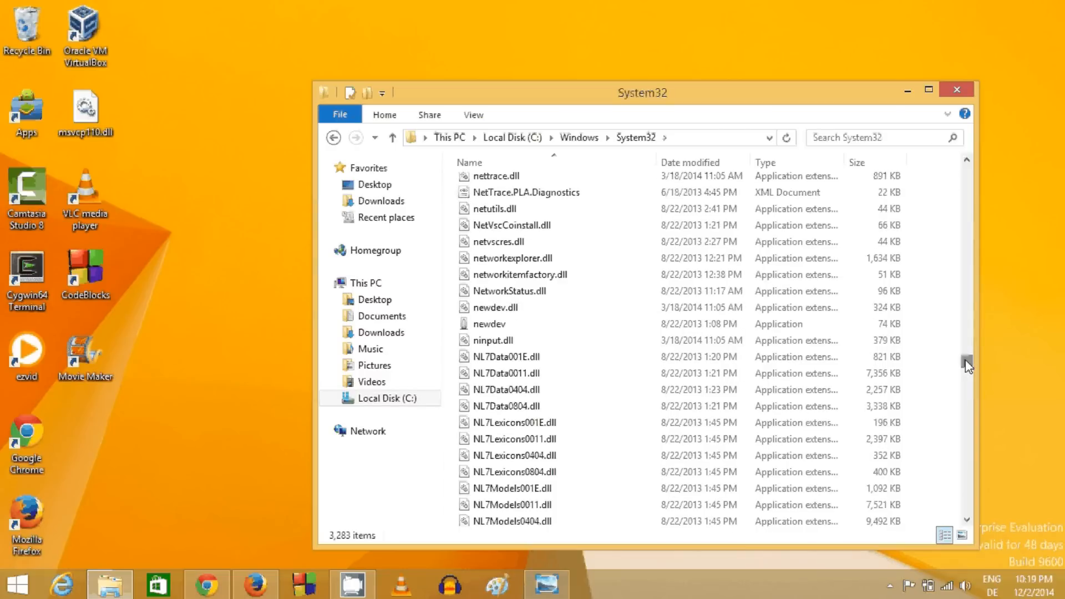
mouse_move(949, 319)
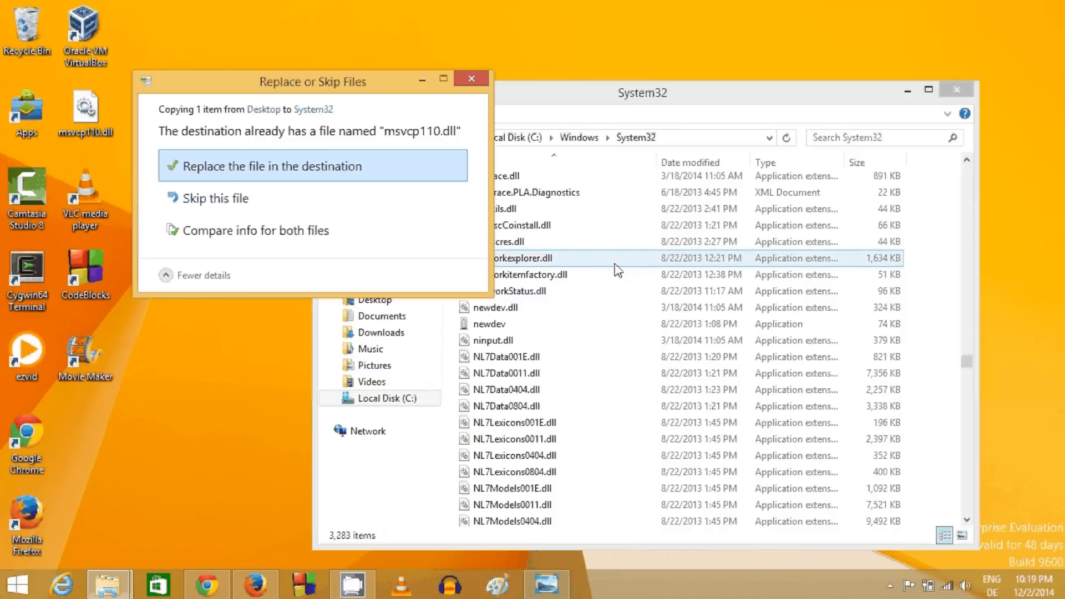
mouse_move(384, 230)
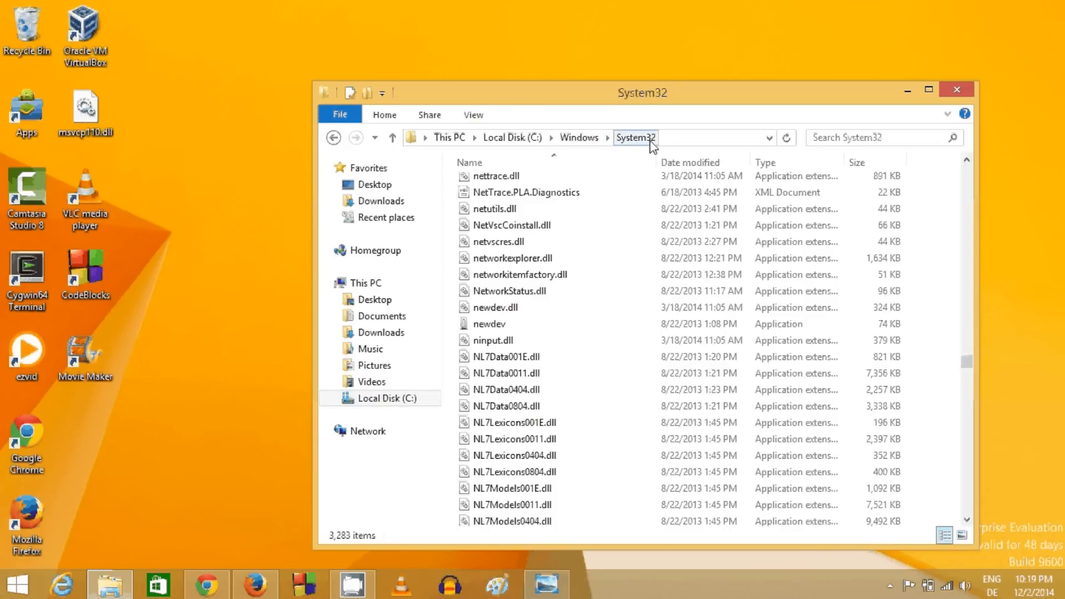
click(508, 291)
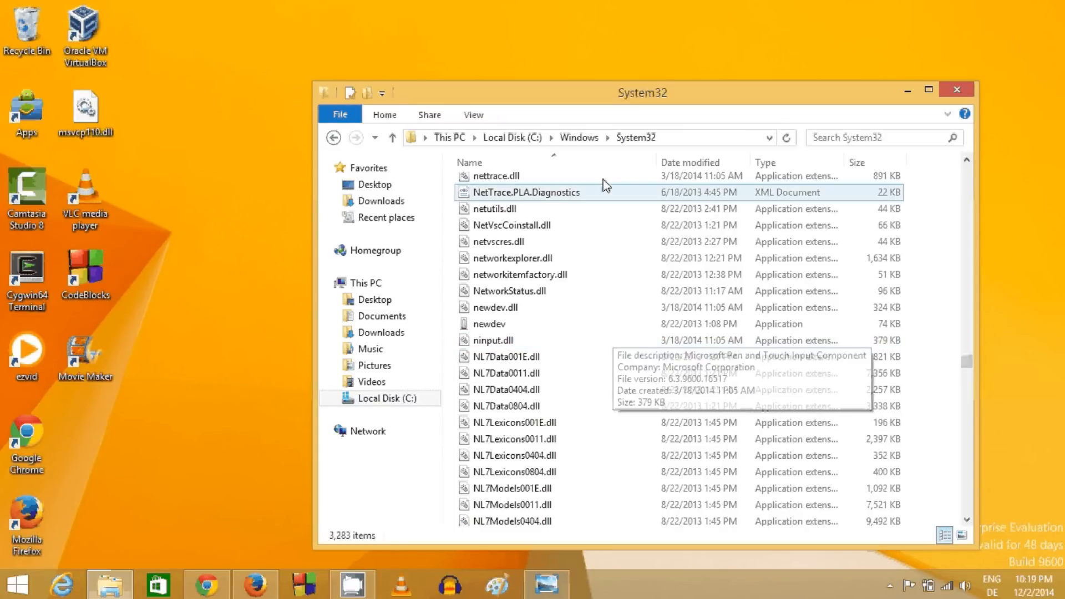
click(507, 209)
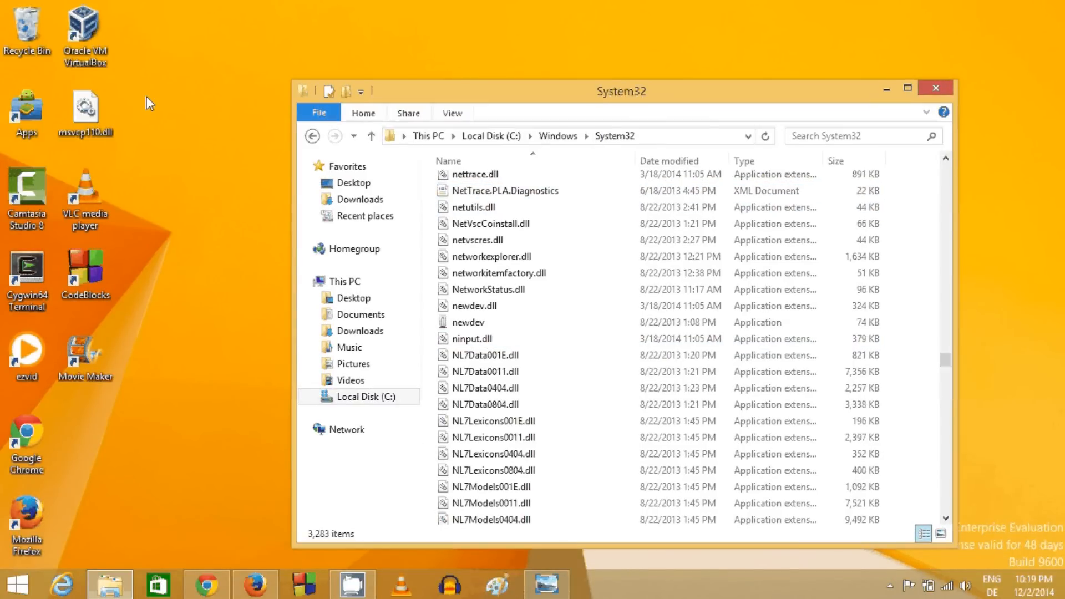
click(85, 108)
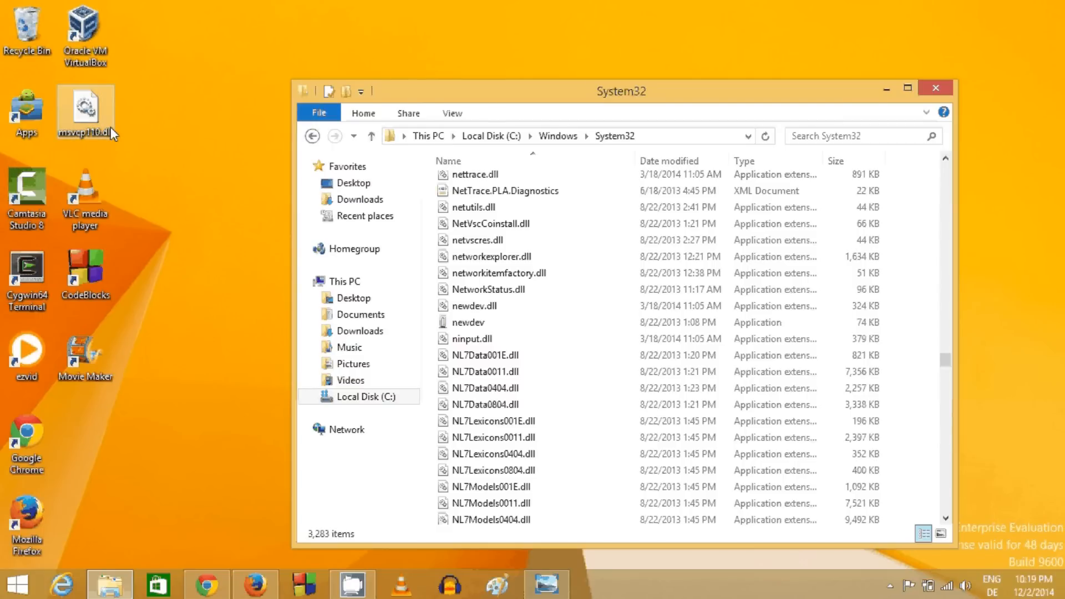